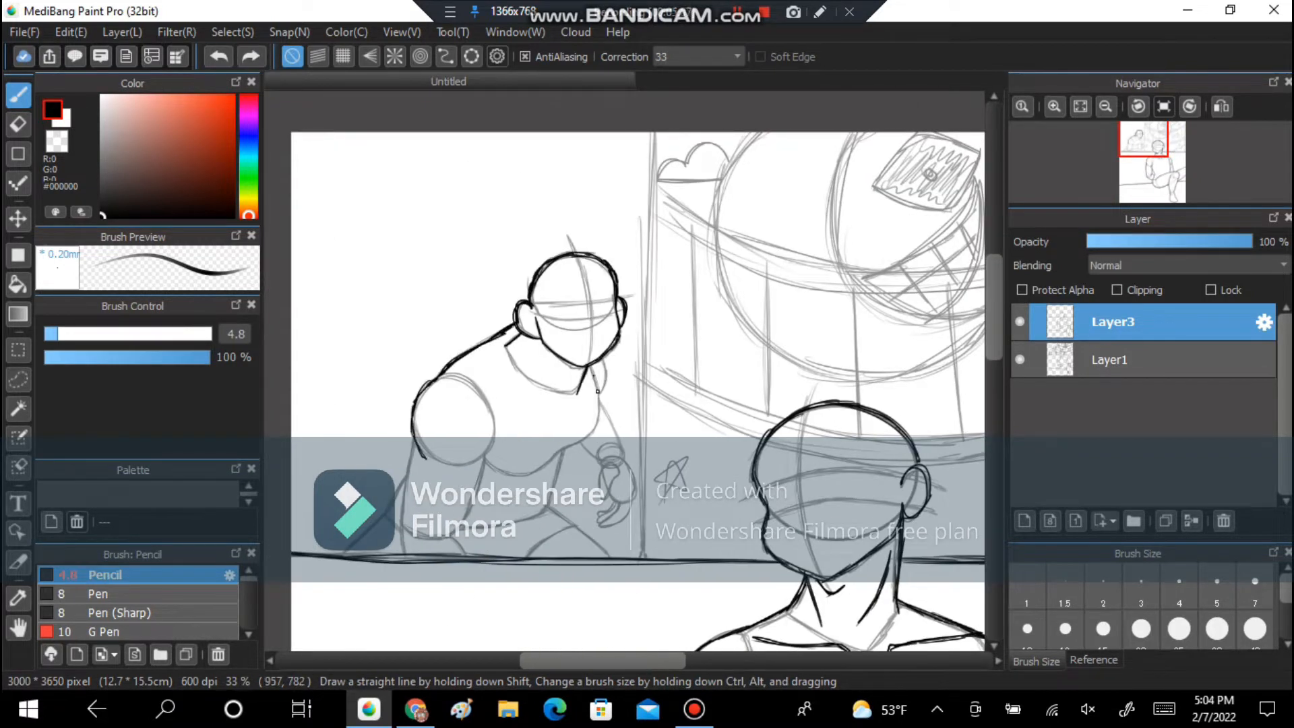
- Ink the man's shoulders, collar and chest rope with the Pen brush on a new layer
{"action": "scroll", "scroll_direction": "down", "scroll_amount": 3}
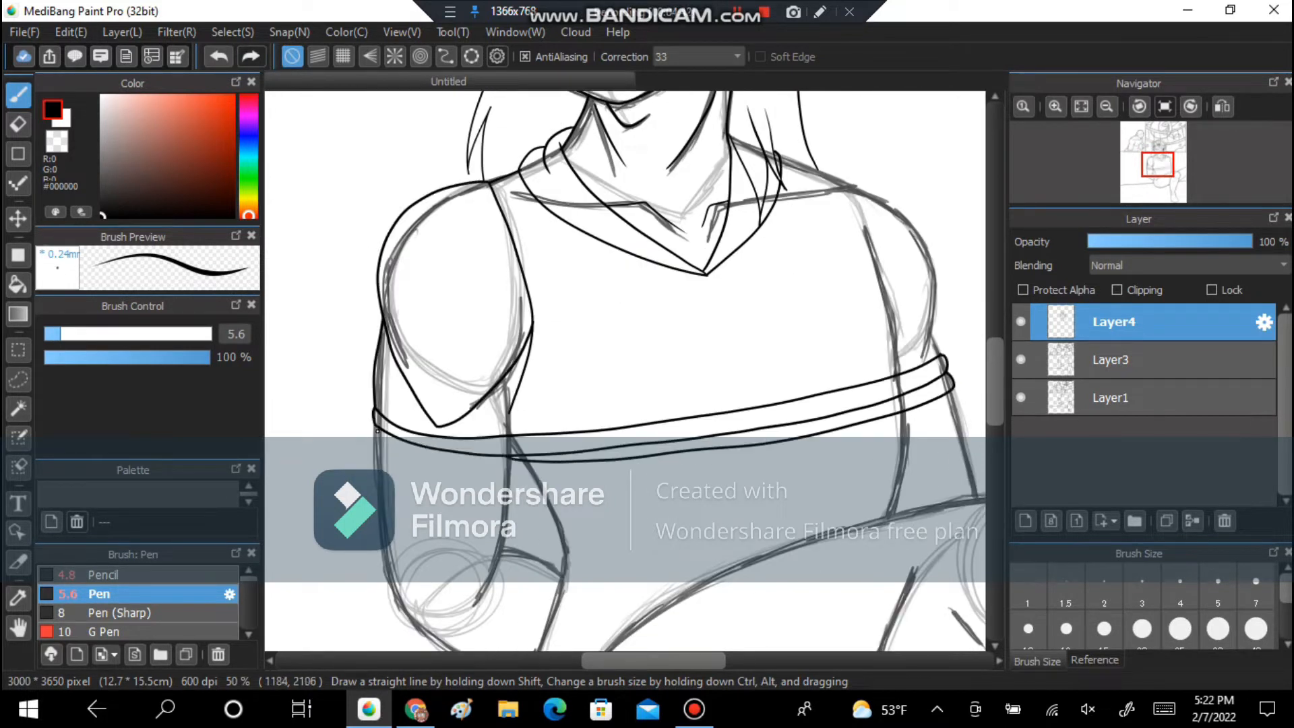
- Ink the man's arm and legs, then the jester's face, hat bells and ruffled collar
{"action": "scroll", "scroll_direction": "down", "scroll_amount": 3}
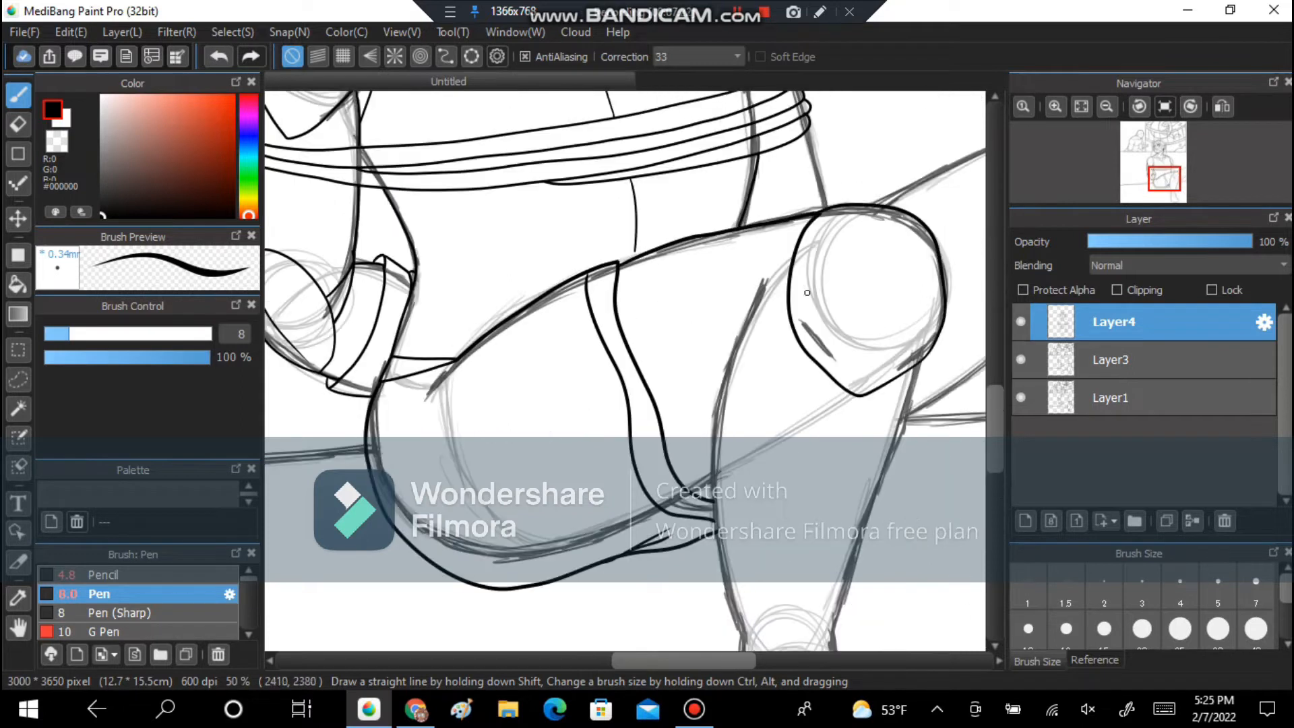
{"action": "scroll", "scroll_direction": "down", "scroll_amount": 3}
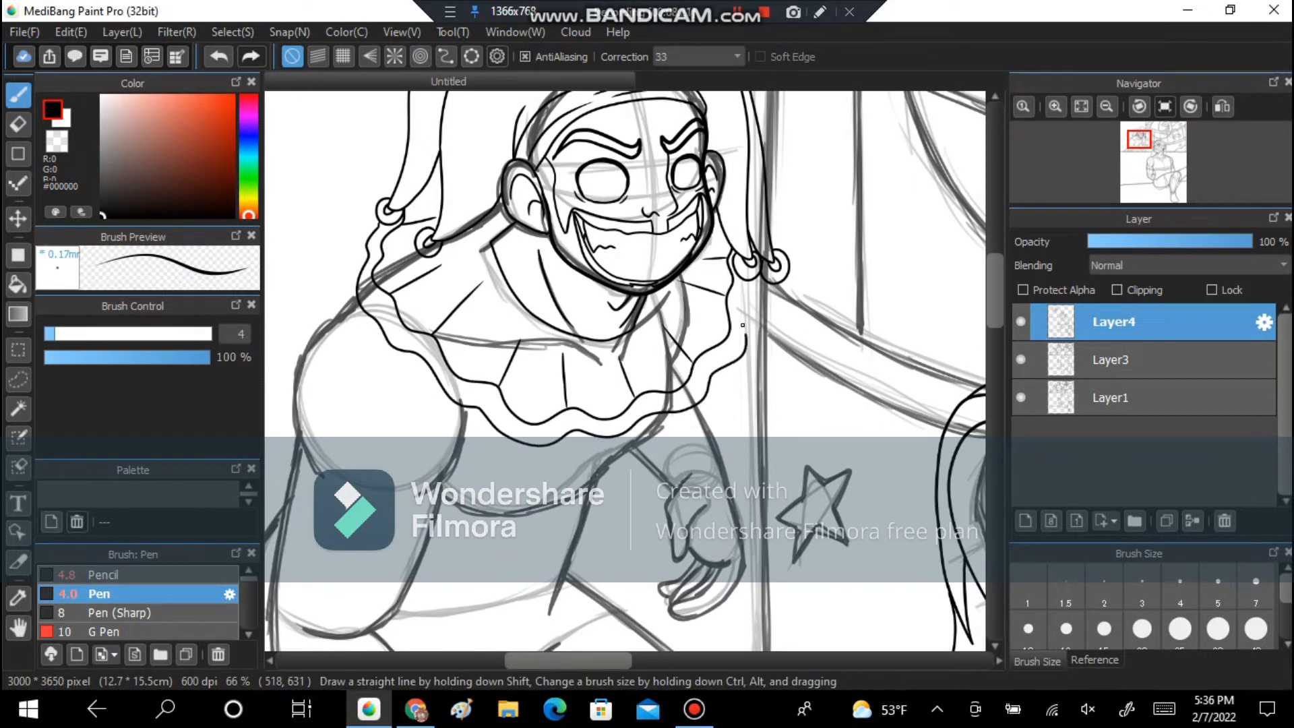
- Ink the moon and window, then bucket-fill red hair, skin, blue eyes, grey gag and background
{"action": "scroll", "scroll_direction": "down", "scroll_amount": 3}
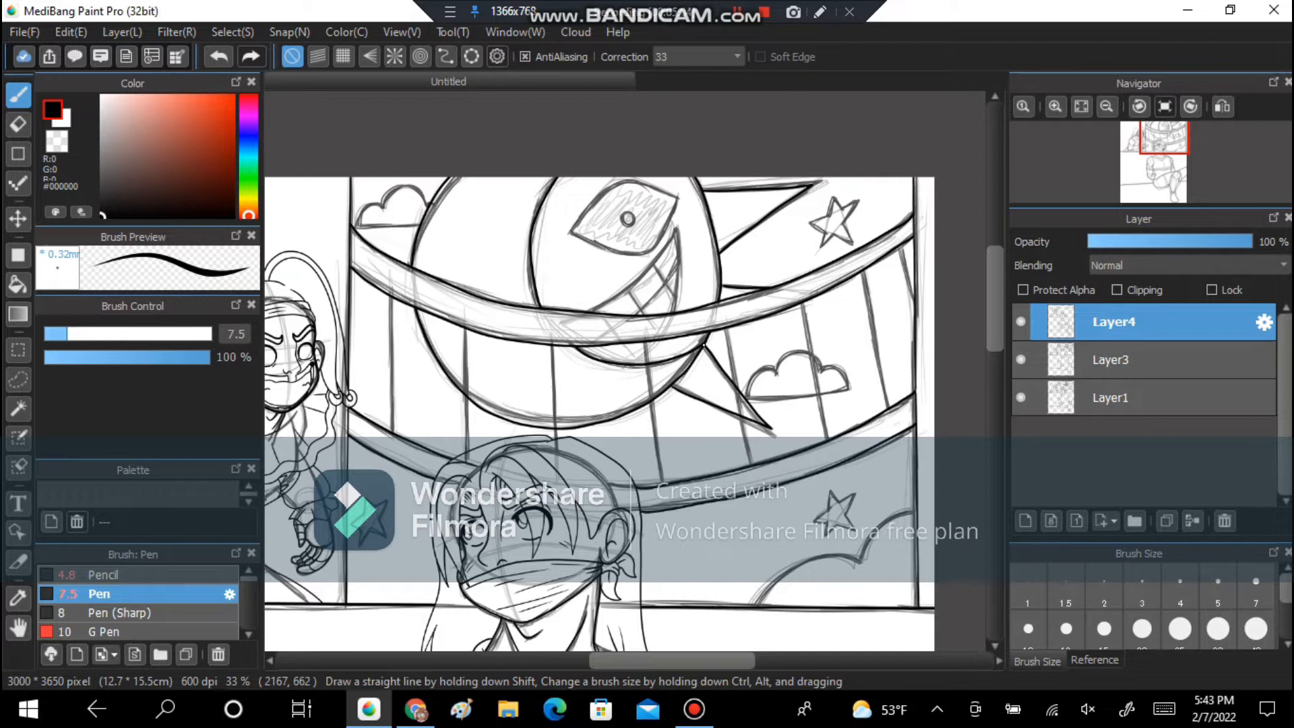
{"action": "scroll", "scroll_direction": "up", "scroll_amount": 3}
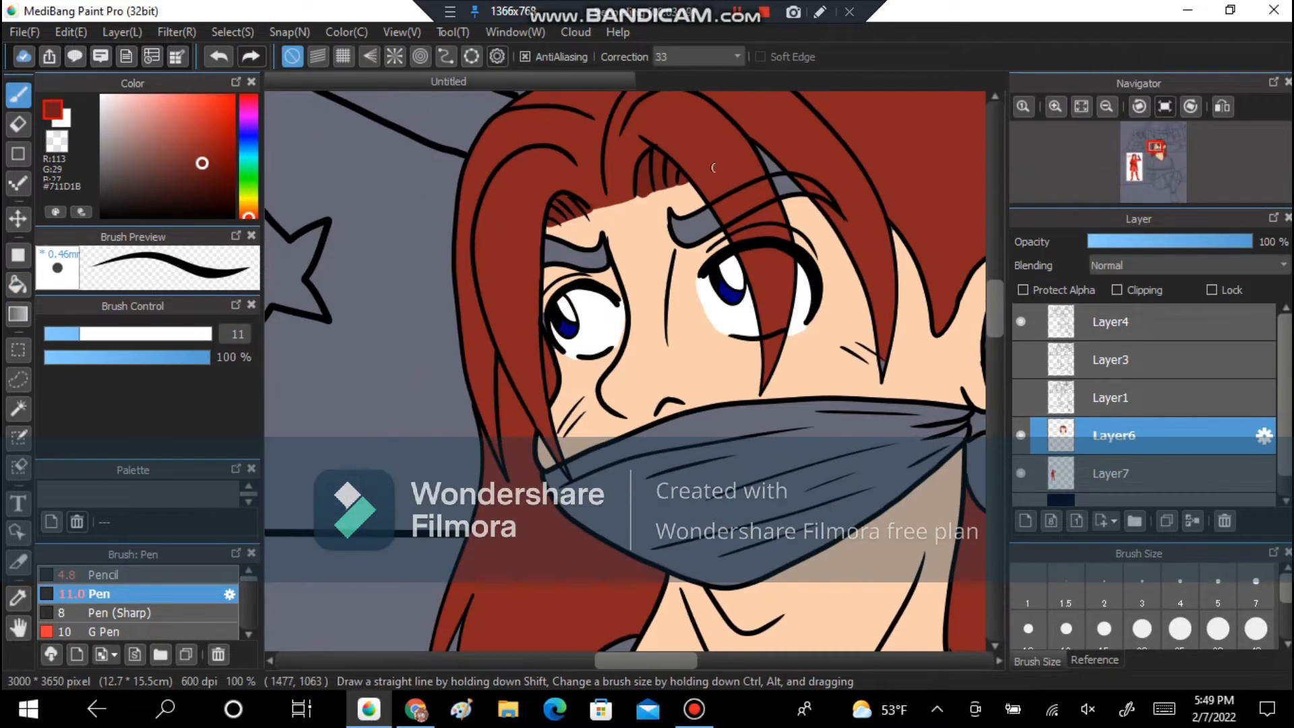
- Magic-Wand the suit areas and fill them red, with a brown rope and dark blue gag
{"action": "left_click", "coordinate": [18, 284]}
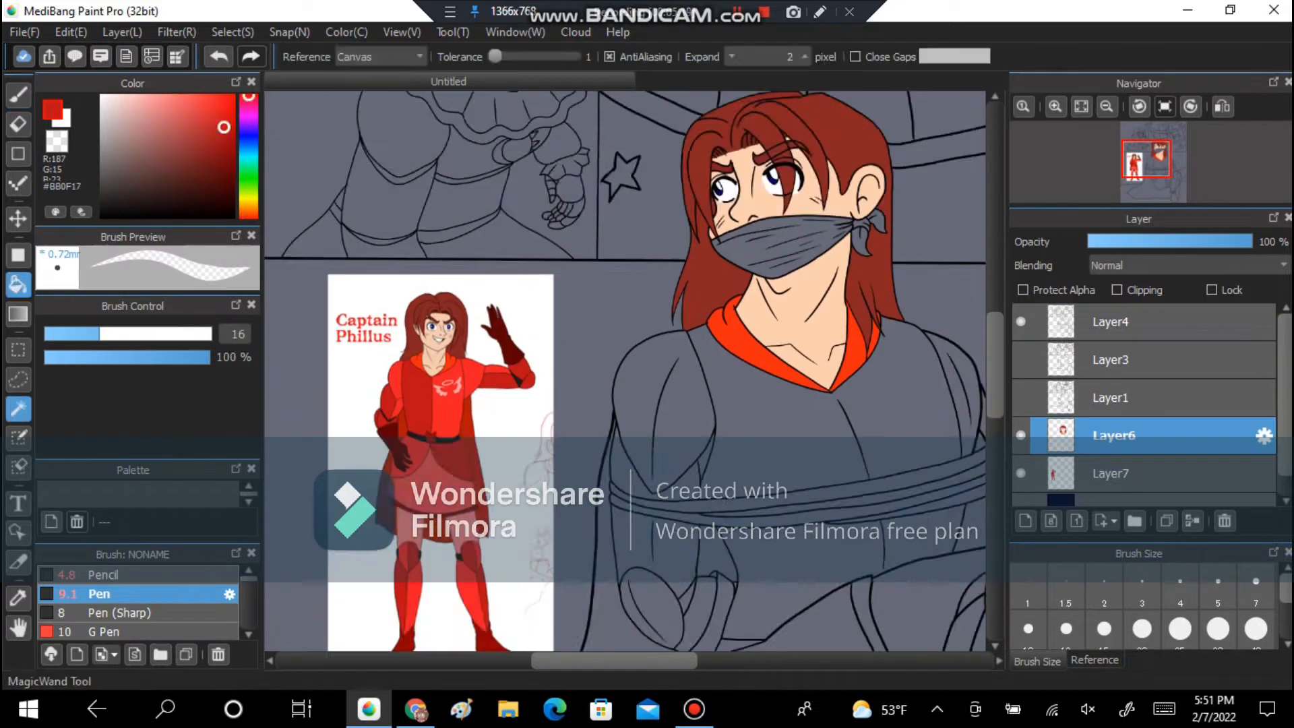
{"action": "left_click", "coordinate": [18, 94]}
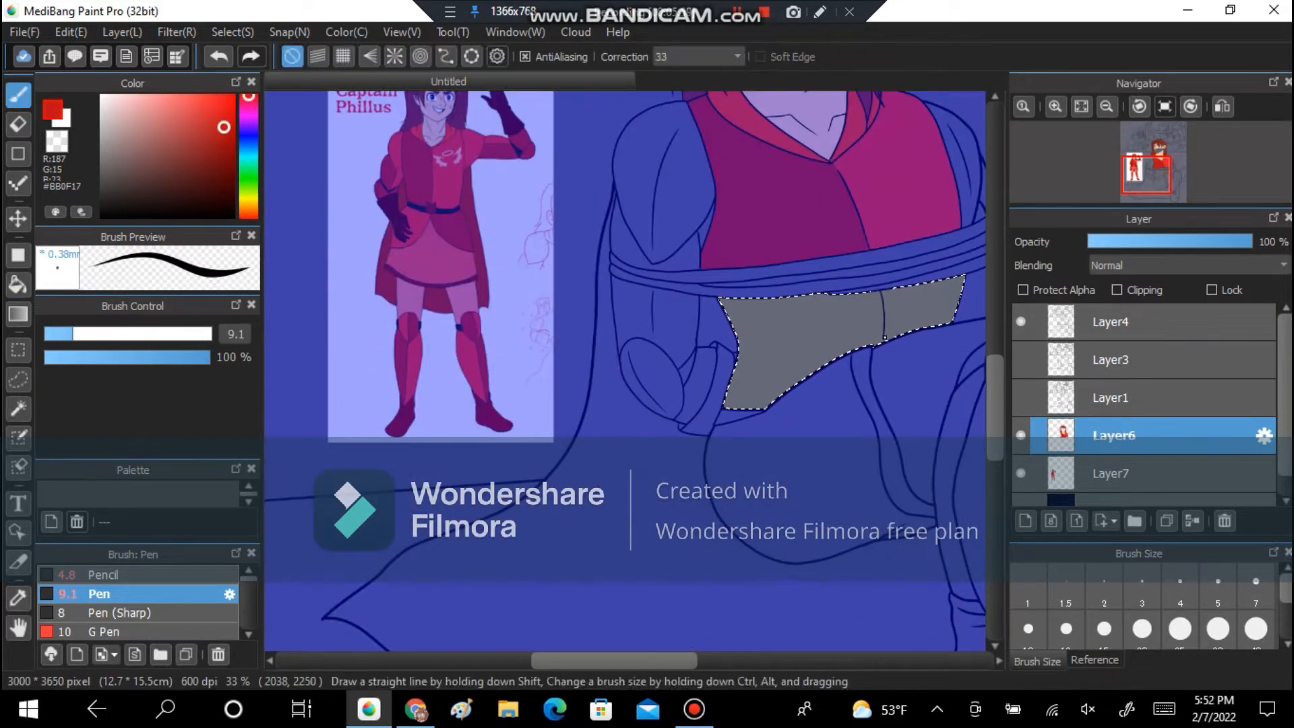
{"action": "left_click", "coordinate": [18, 283]}
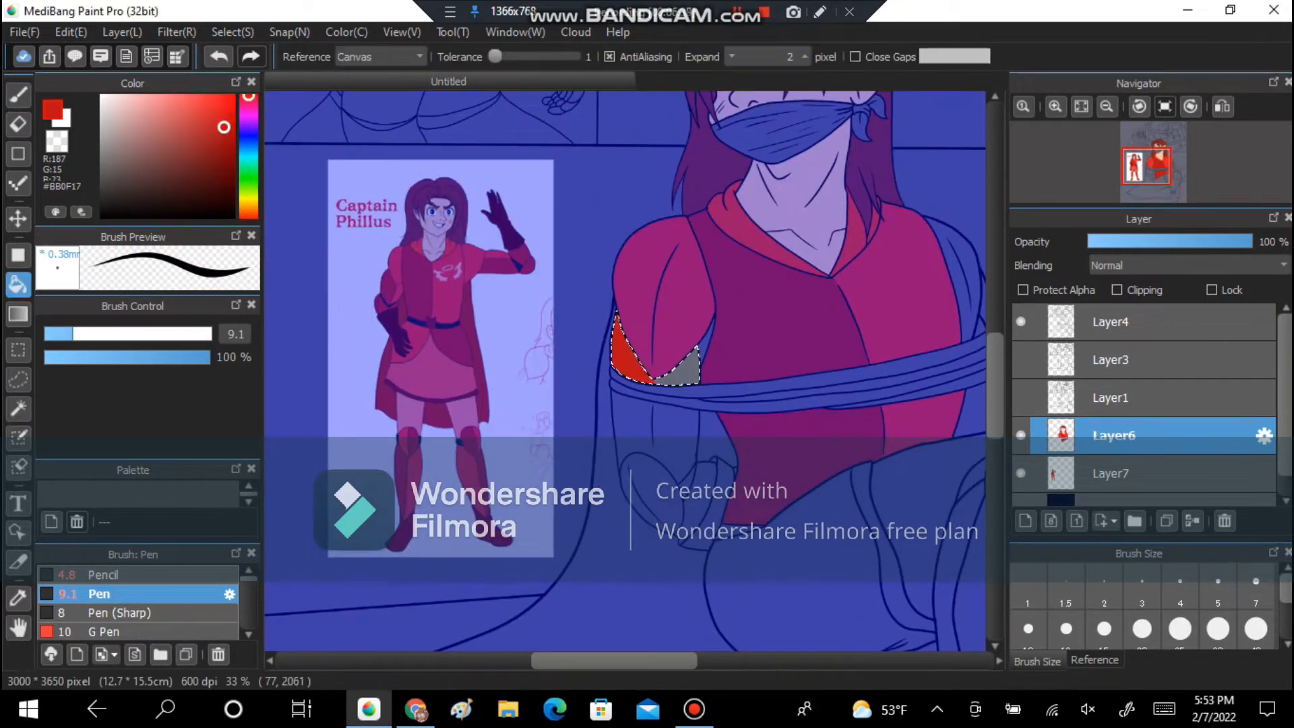
{"action": "left_click", "coordinate": [19, 94]}
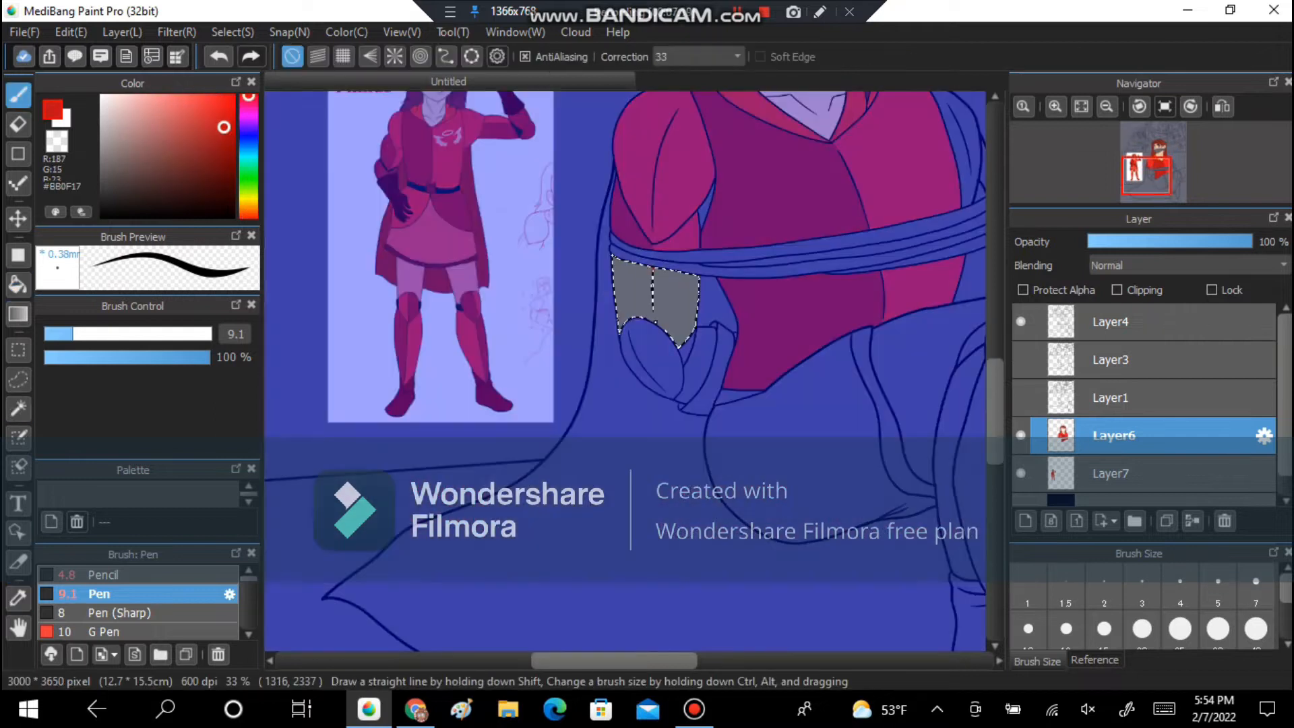
{"action": "left_click", "coordinate": [17, 284]}
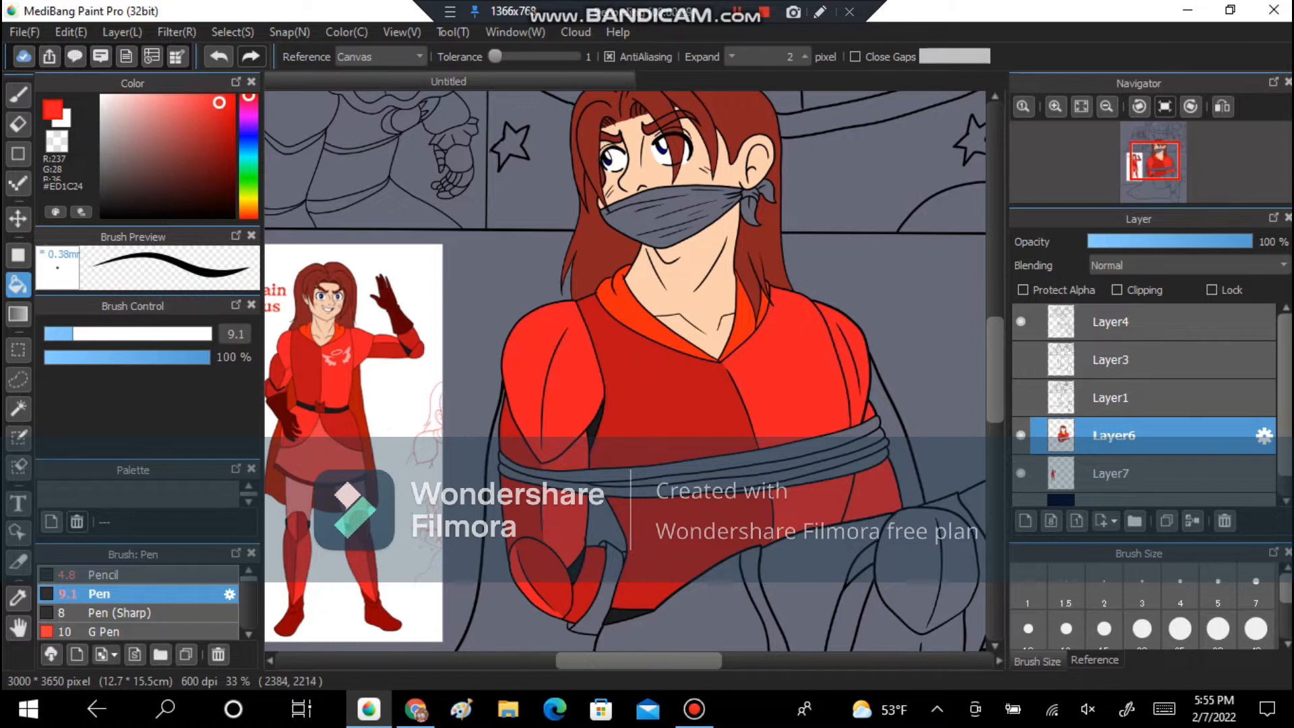
{"action": "scroll", "scroll_direction": "down", "scroll_amount": 3}
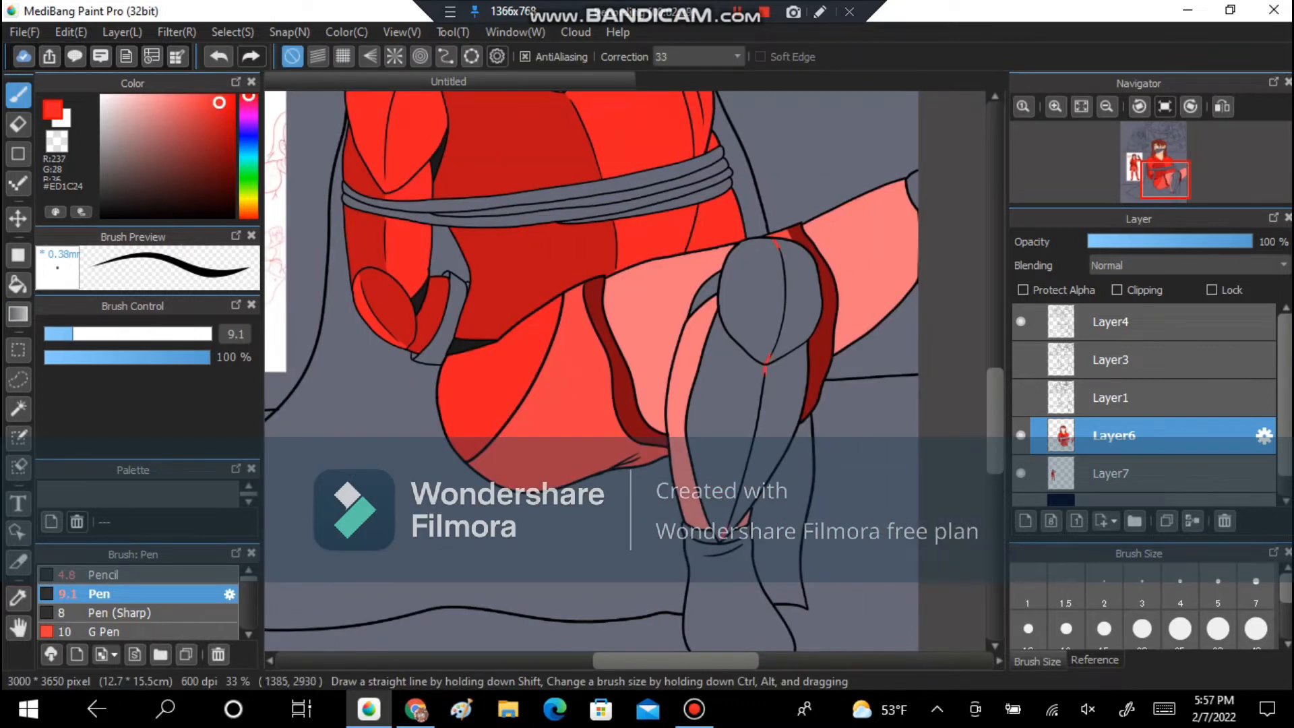
{"action": "left_click", "coordinate": [17, 285]}
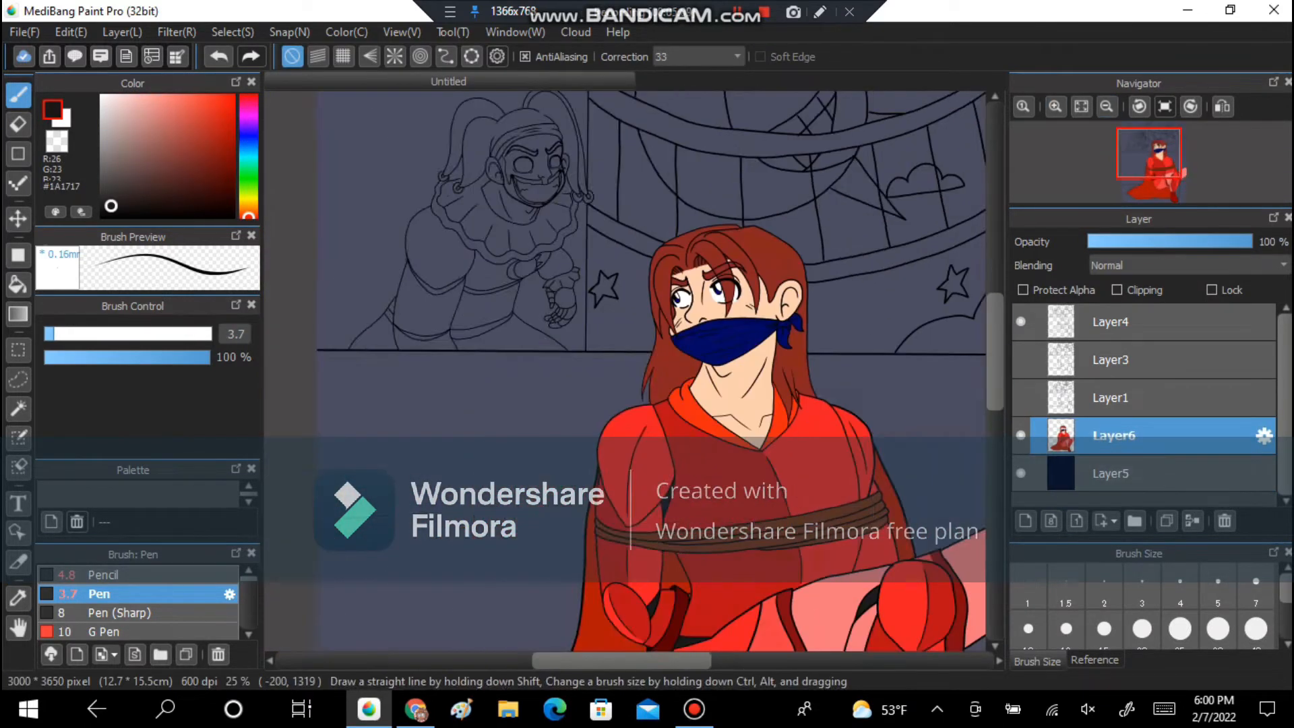
- Fill the jester blue and yellow with tan skin and white ruff, airbrushing a blue fade on his legs
{"action": "left_click", "coordinate": [415, 708]}
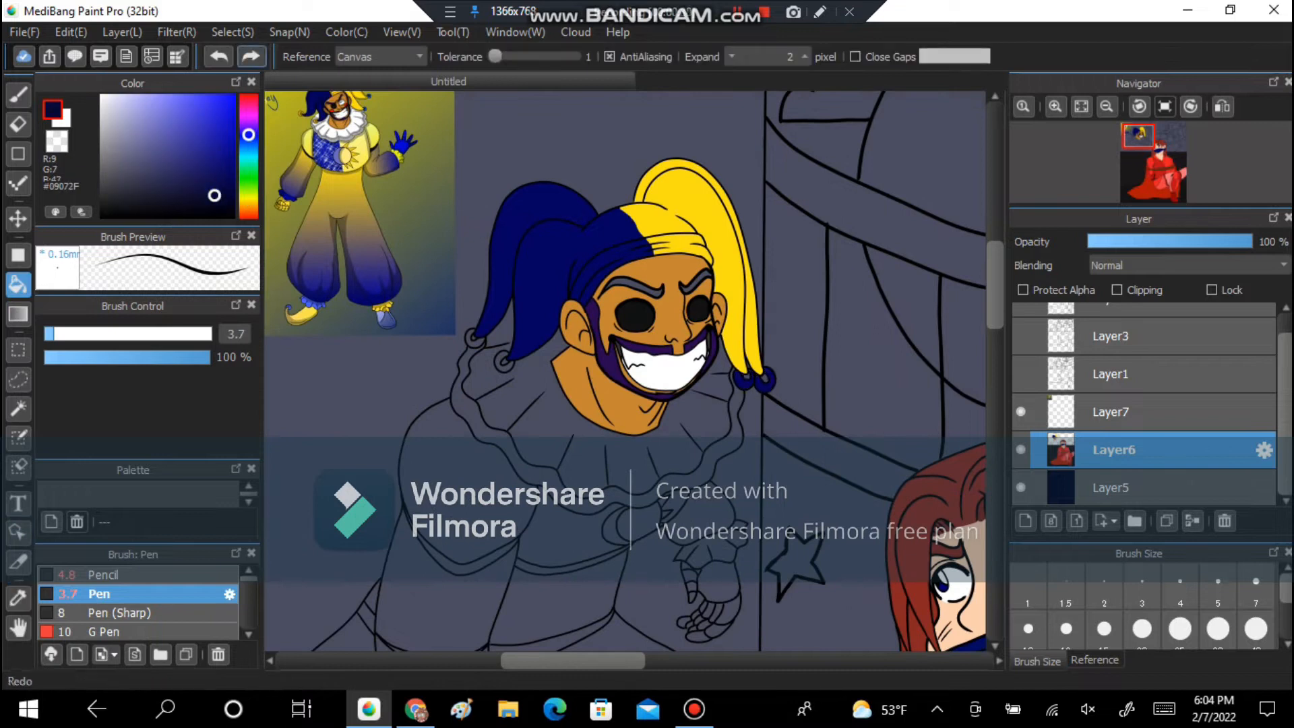
{"action": "left_click", "coordinate": [594, 388]}
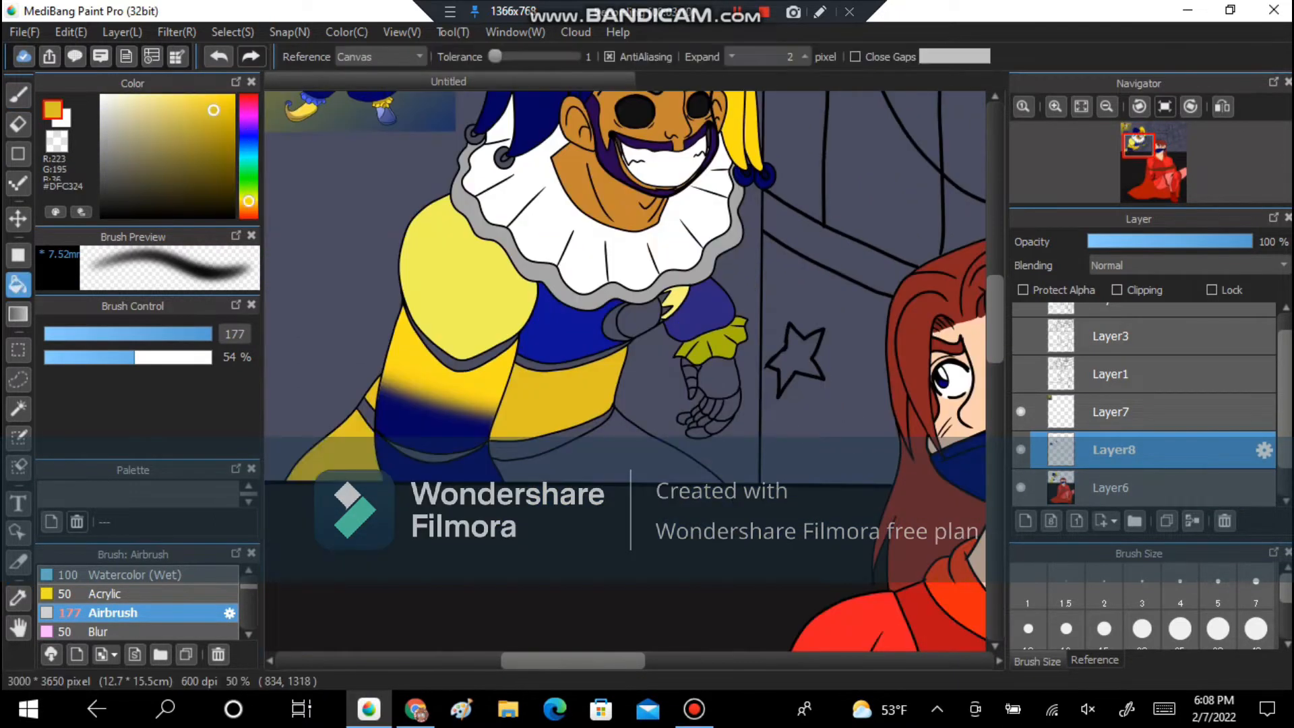
{"action": "left_click", "coordinate": [18, 94]}
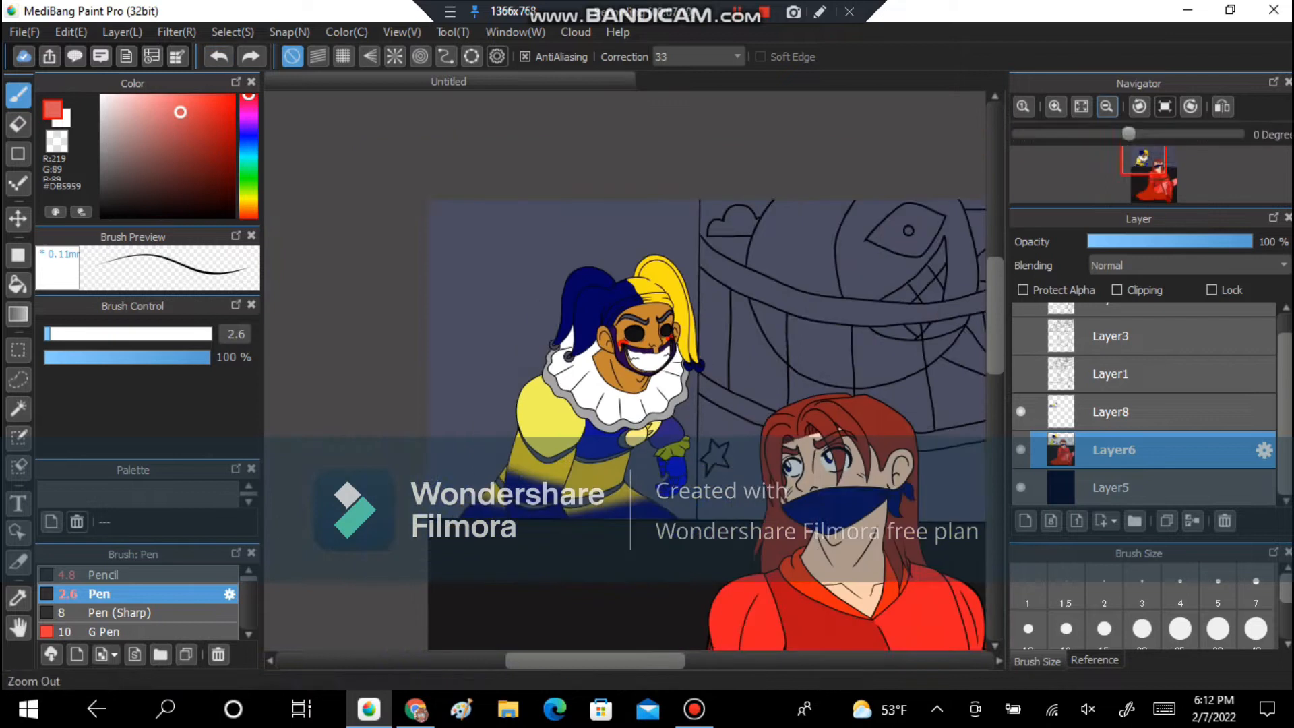
- Paint blush on the man's cheek and begin shading his hair and suit on Layer10
{"action": "left_click", "coordinate": [18, 285]}
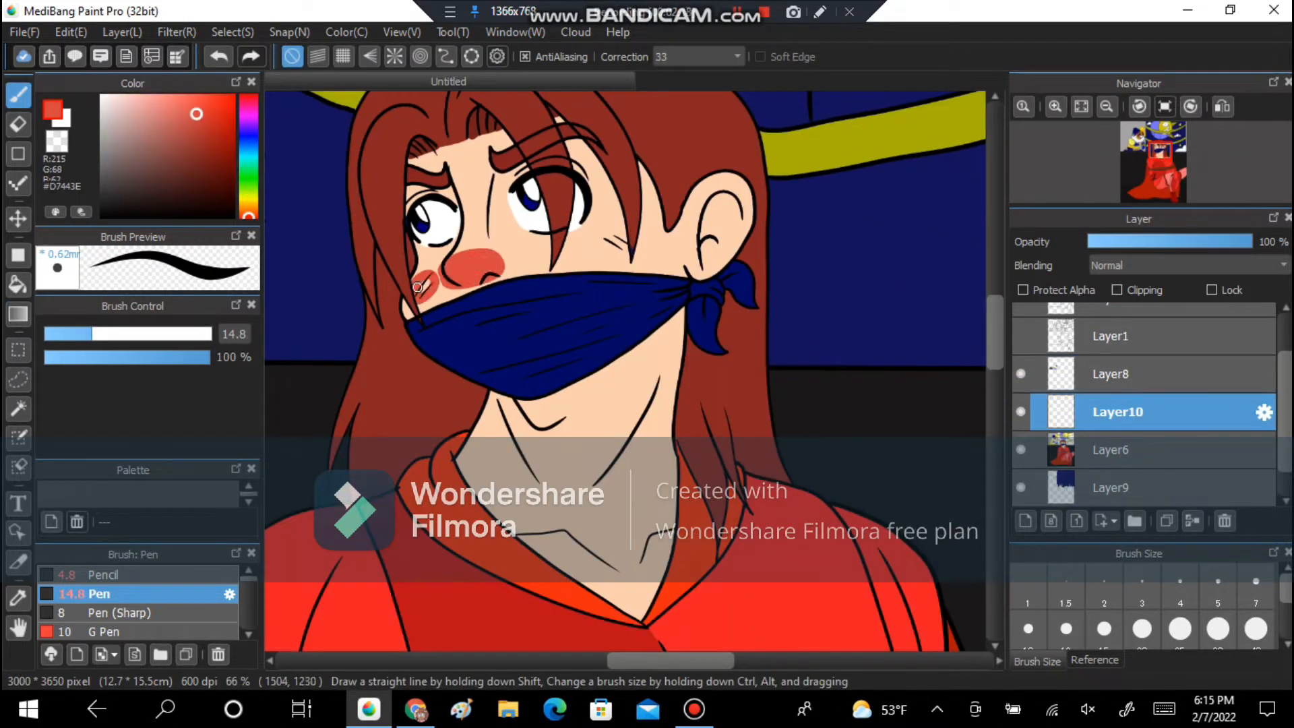
{"action": "left_click", "coordinate": [128, 631]}
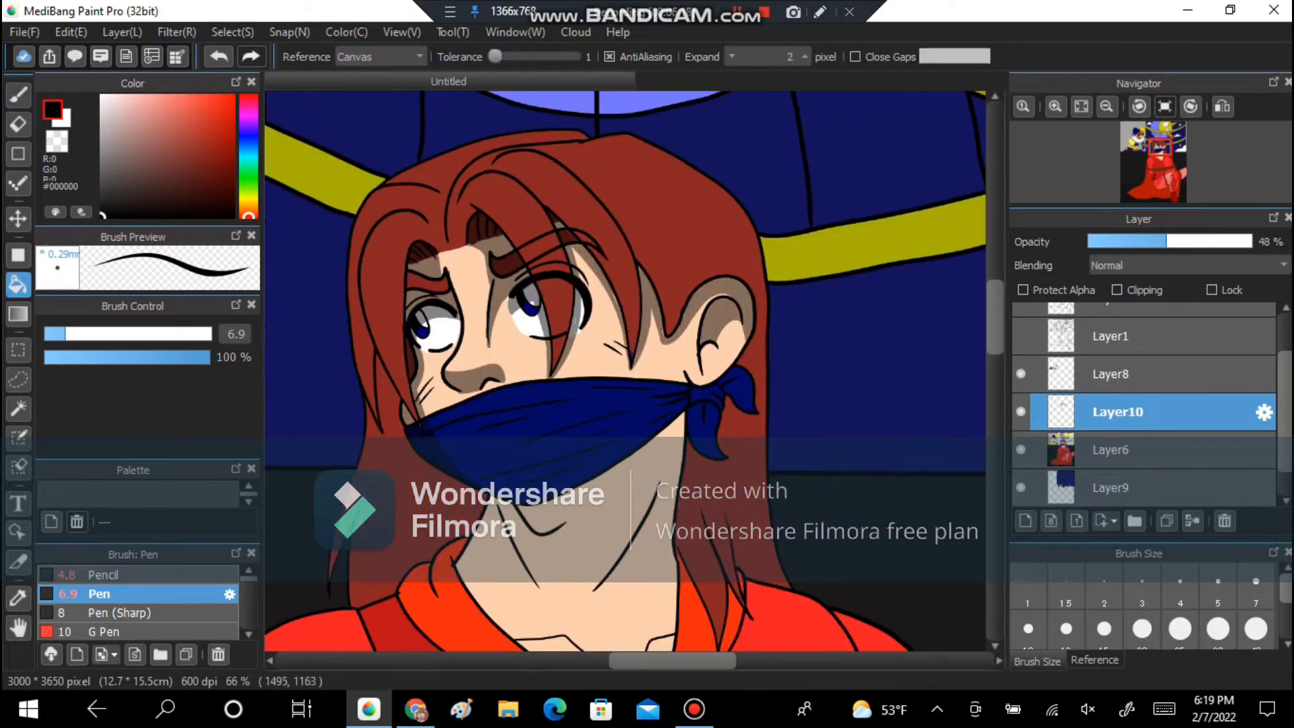
{"action": "left_click", "coordinate": [17, 94]}
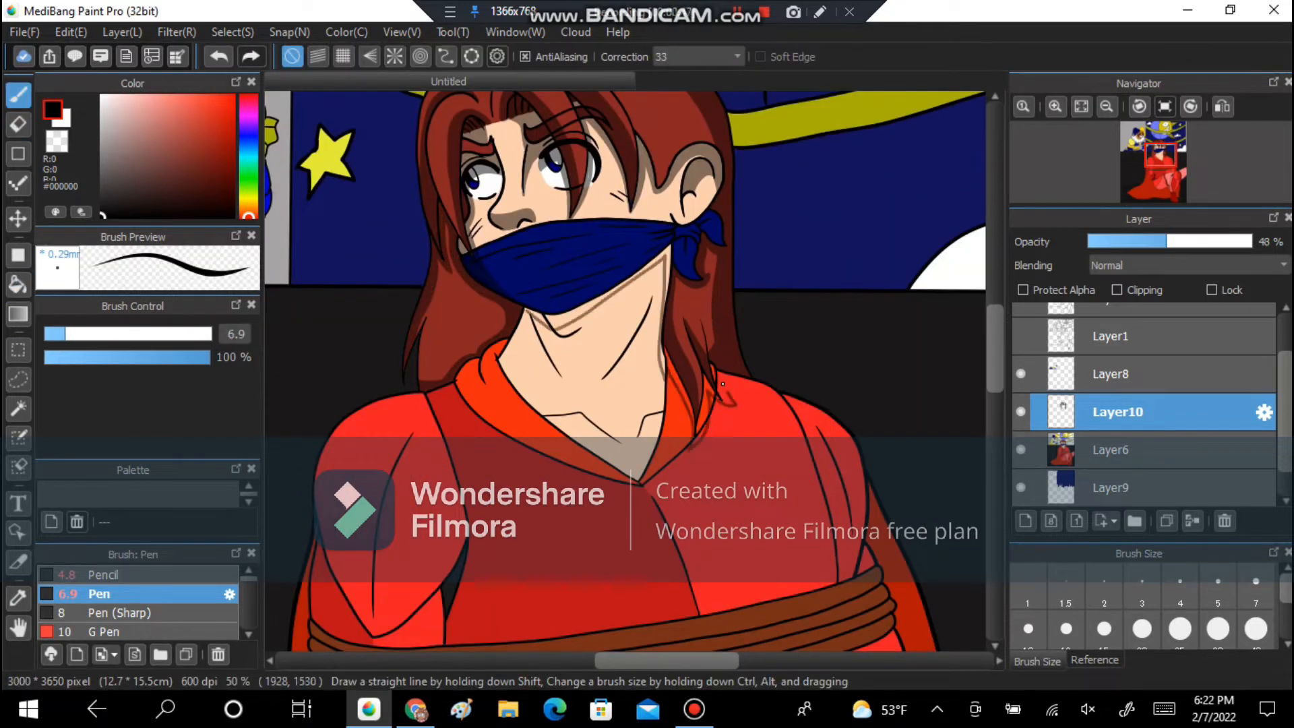
{"action": "scroll", "scroll_direction": "down", "scroll_amount": 3}
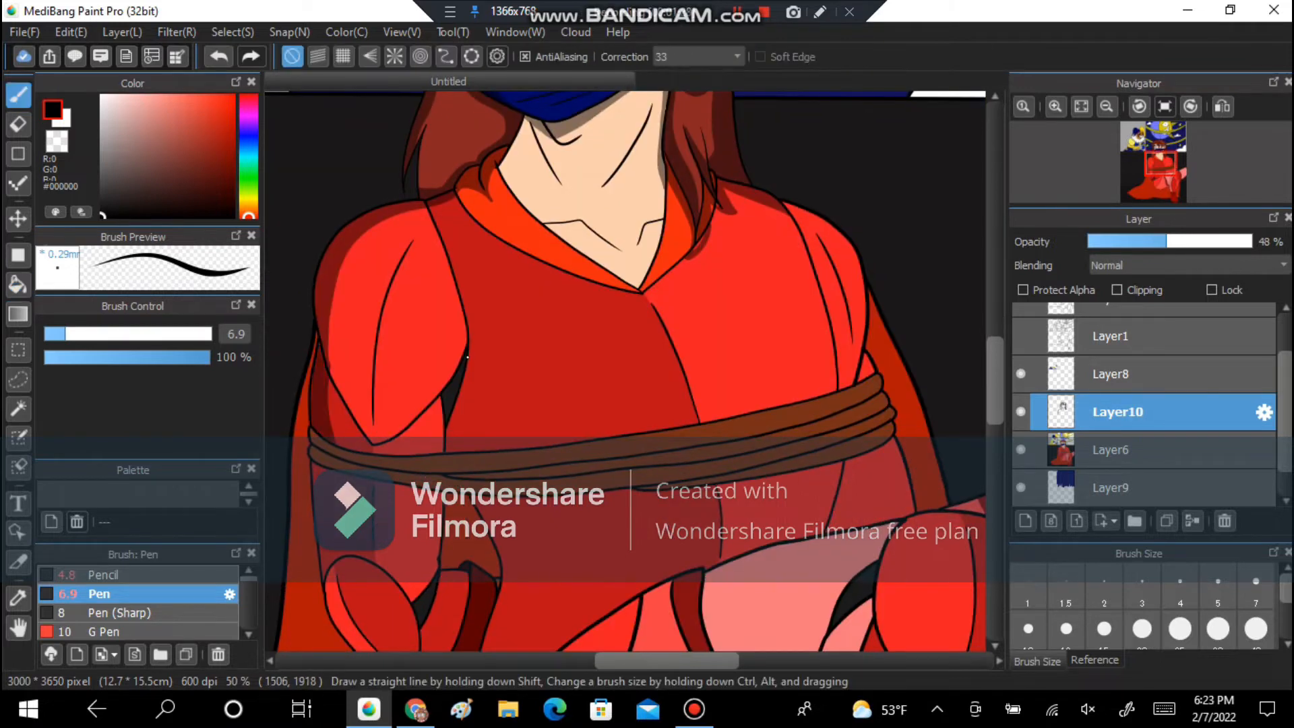
{"action": "left_click", "coordinate": [17, 285]}
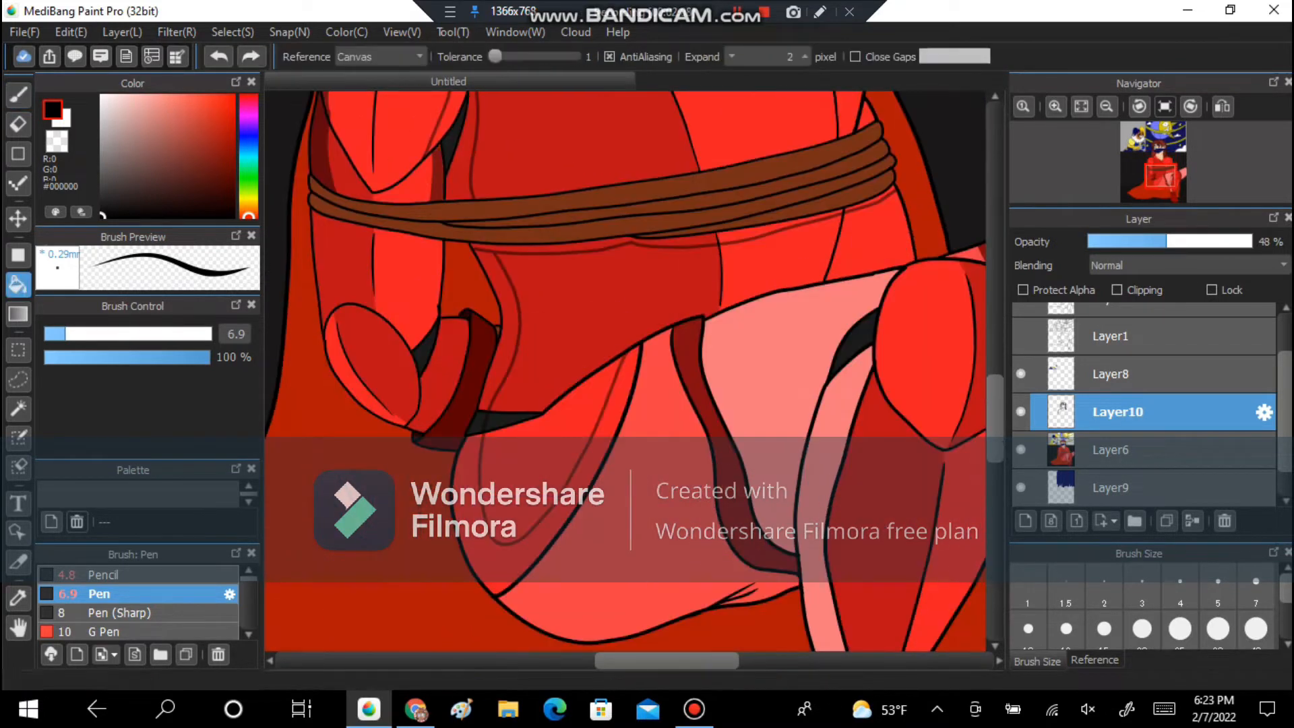
- Darken the man's red legs and outfit, then hide Layer6 and Layer9 flat colours
{"action": "left_click", "coordinate": [18, 95]}
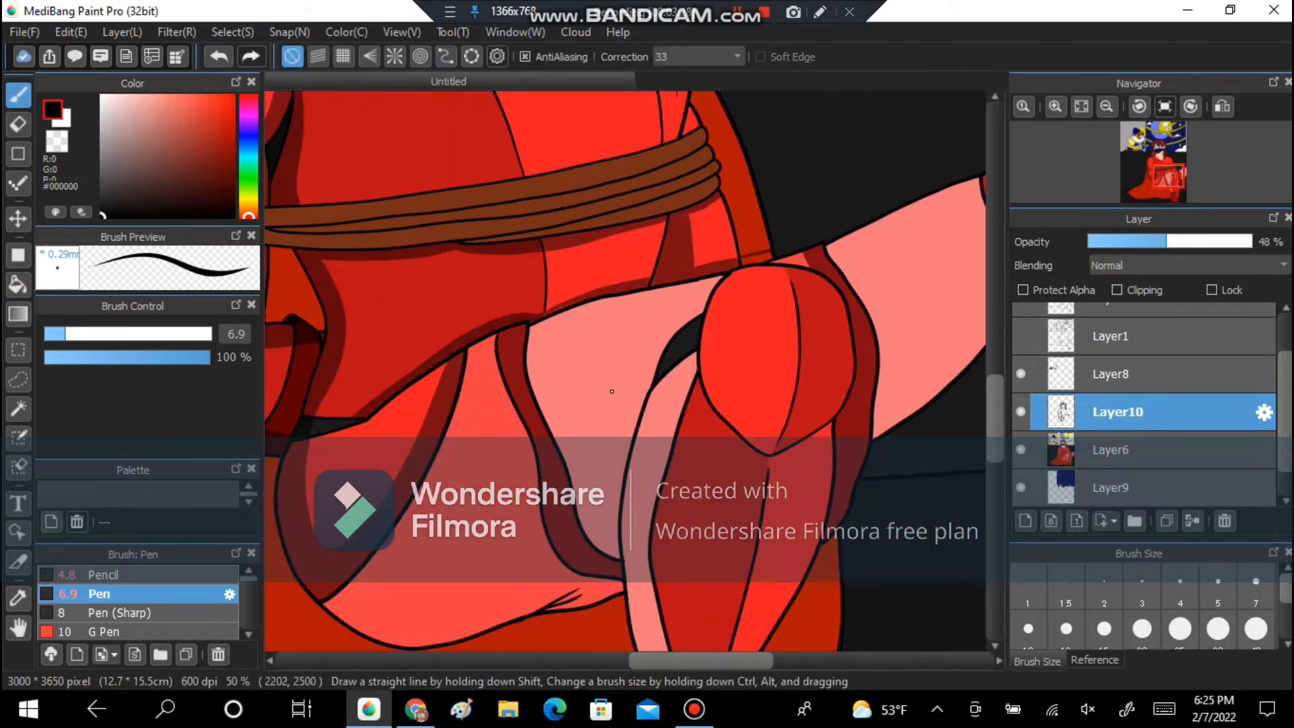
{"action": "scroll", "scroll_direction": "down", "scroll_amount": 3}
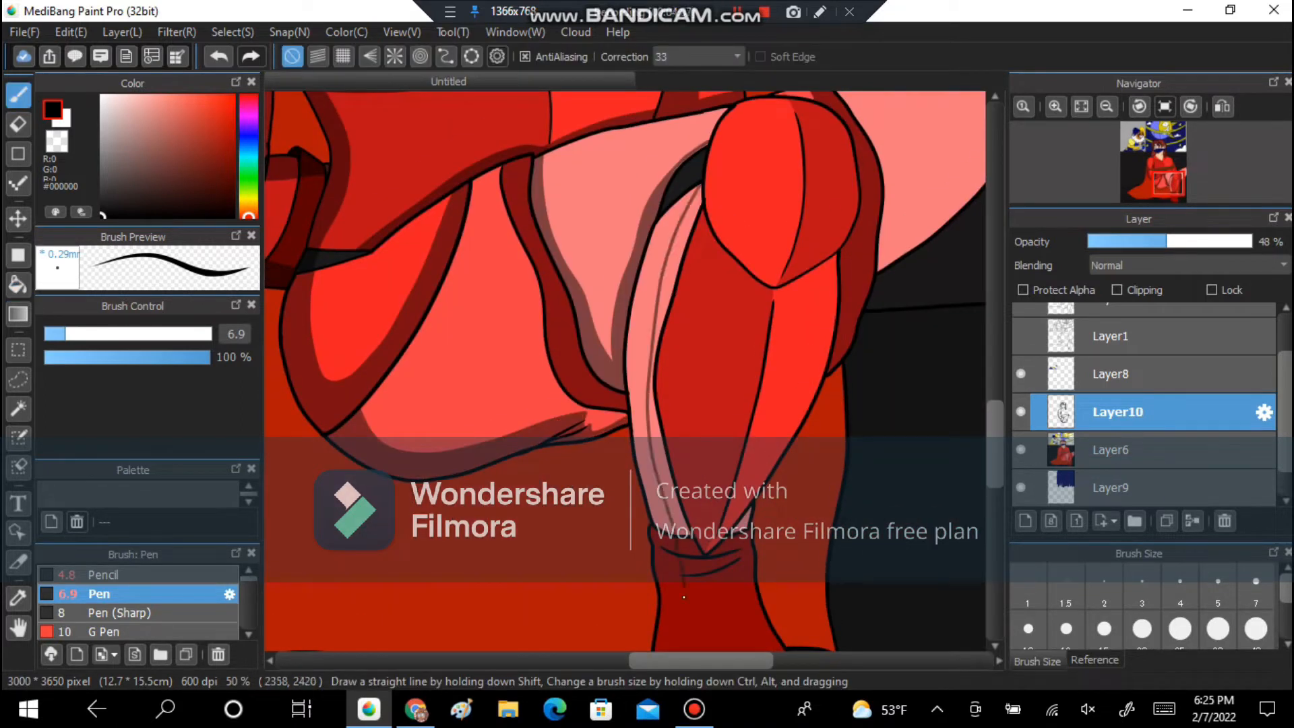
{"action": "left_click", "coordinate": [17, 285]}
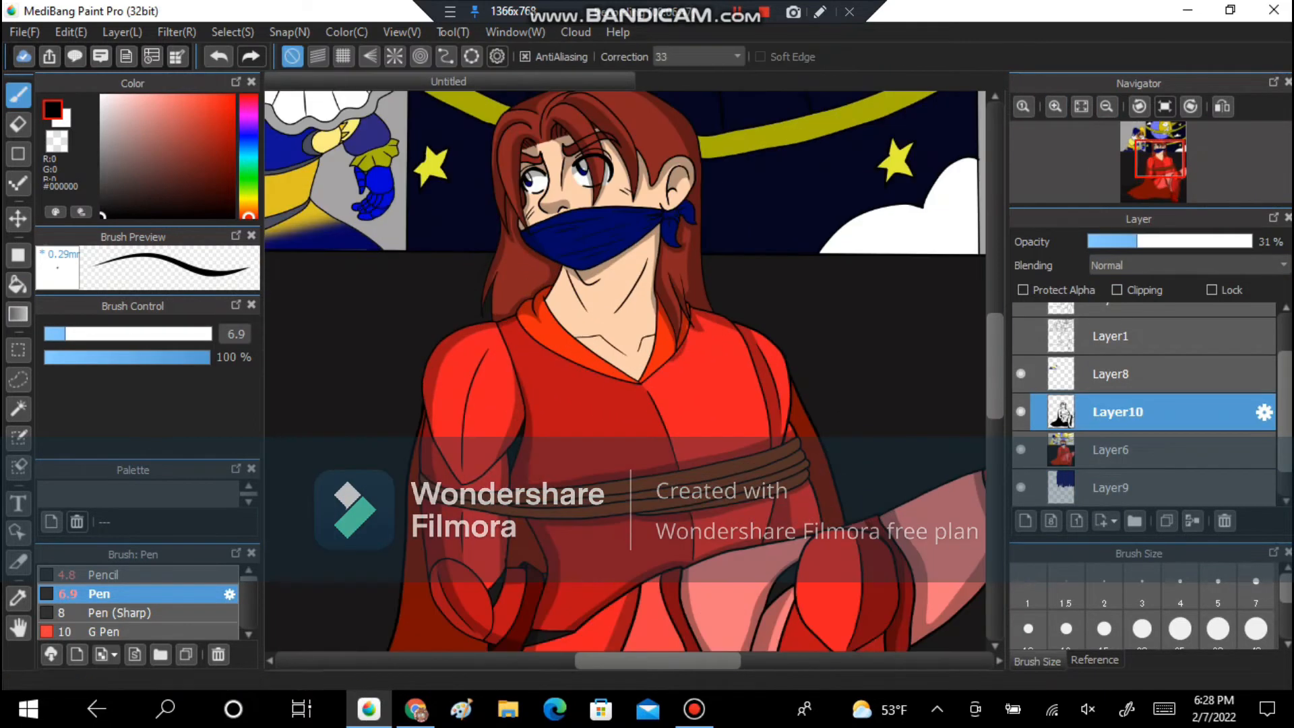
{"action": "left_click", "coordinate": [18, 285]}
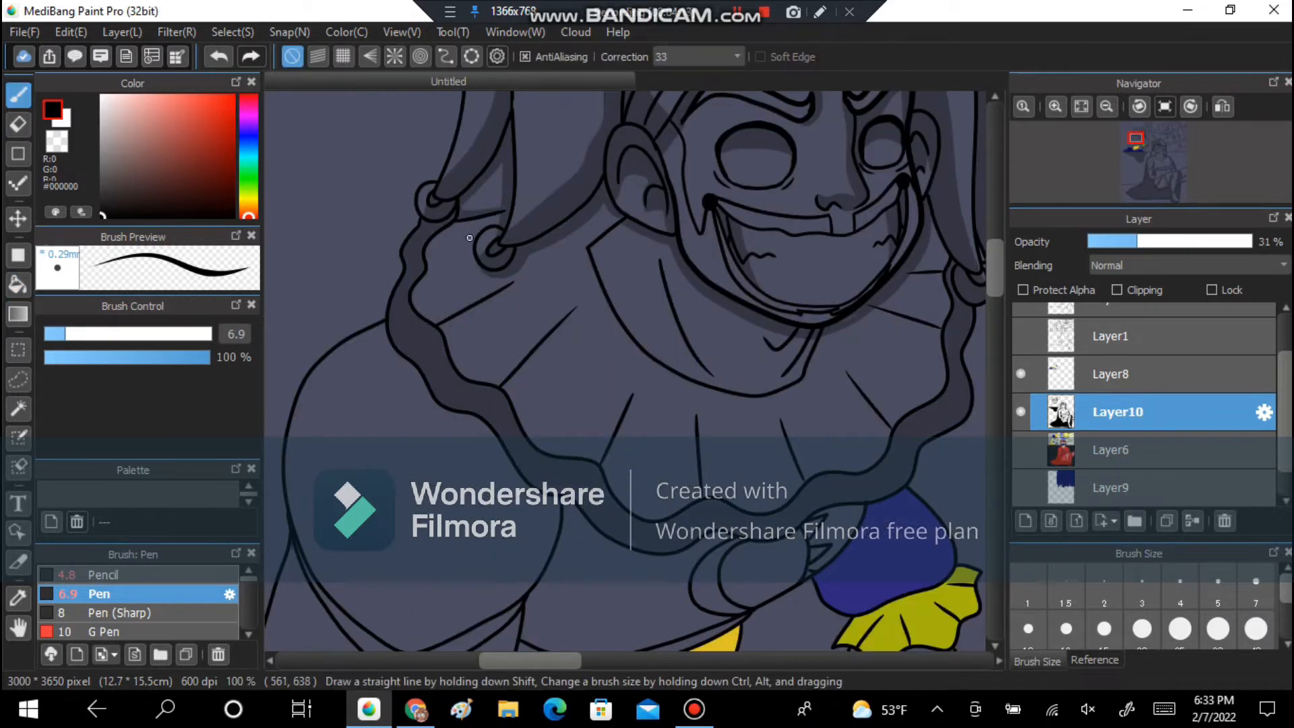
- Fill Layer11 with a dark blue-grey tone and start Watercolor (Wet) shading on the man's face on Layer12
{"action": "left_click", "coordinate": [17, 284]}
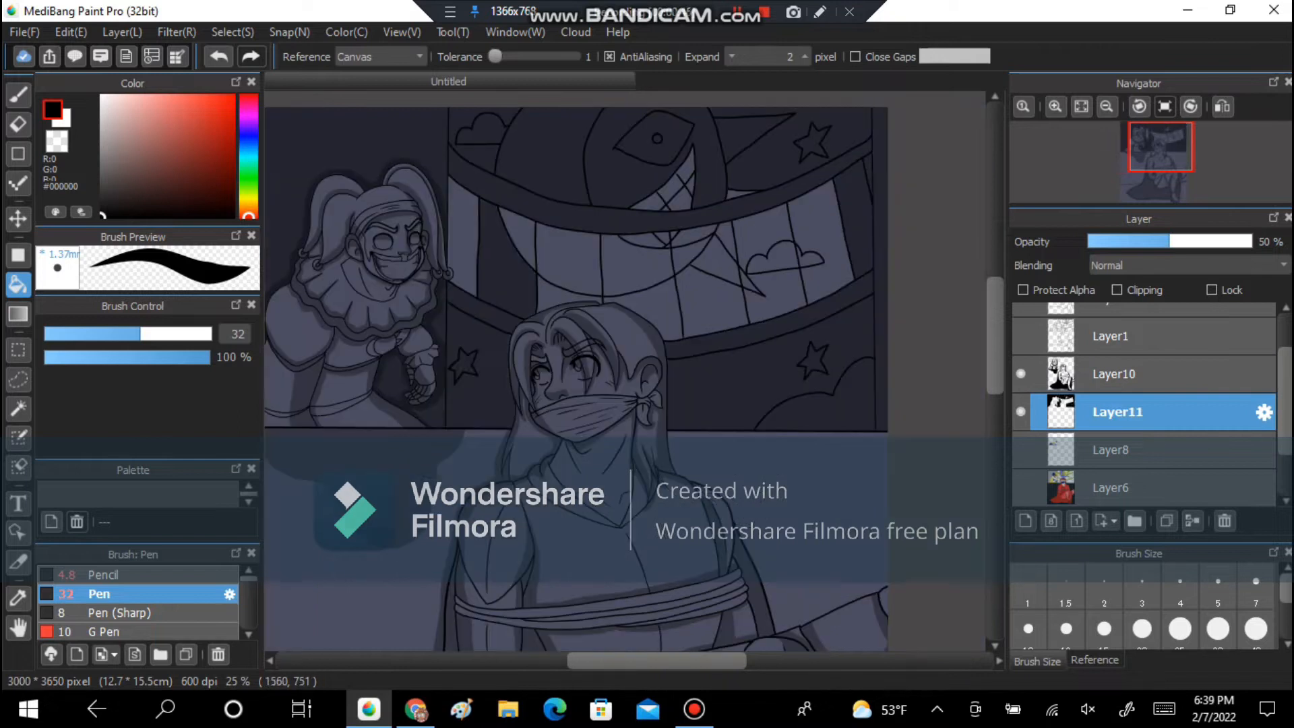
{"action": "left_click", "coordinate": [1116, 374]}
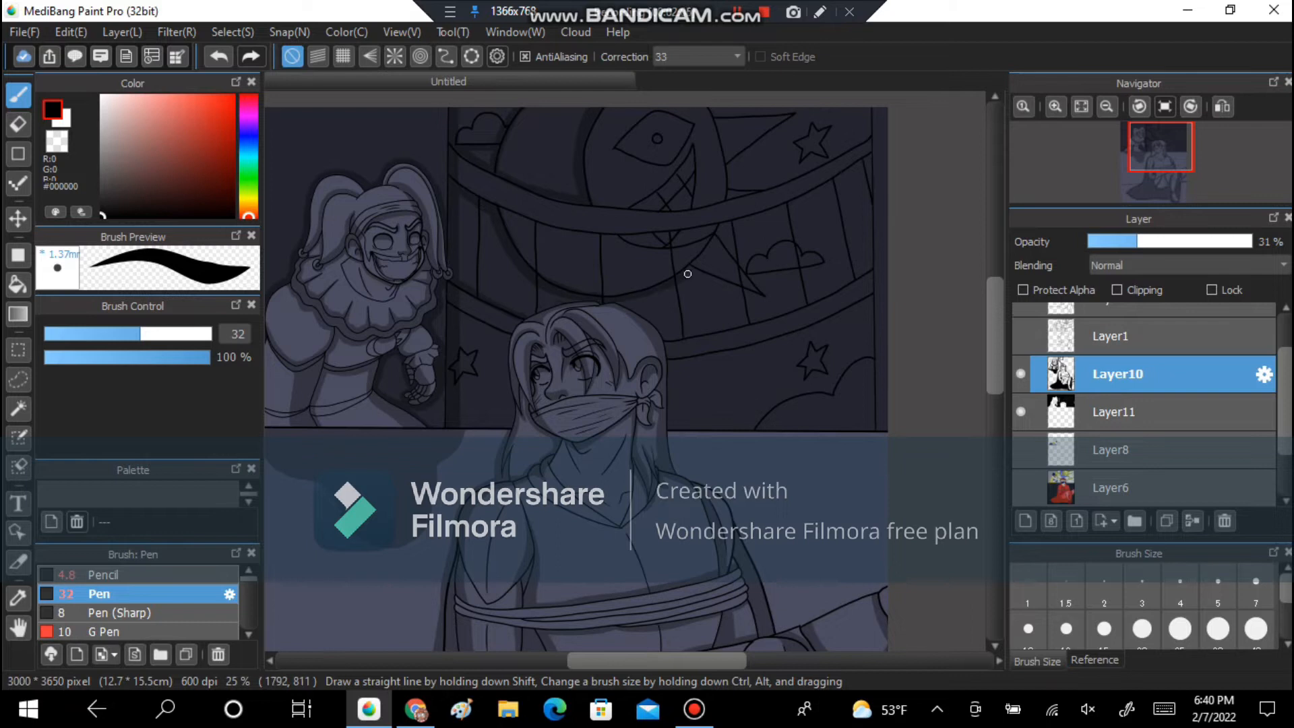
{"action": "left_click", "coordinate": [1024, 521]}
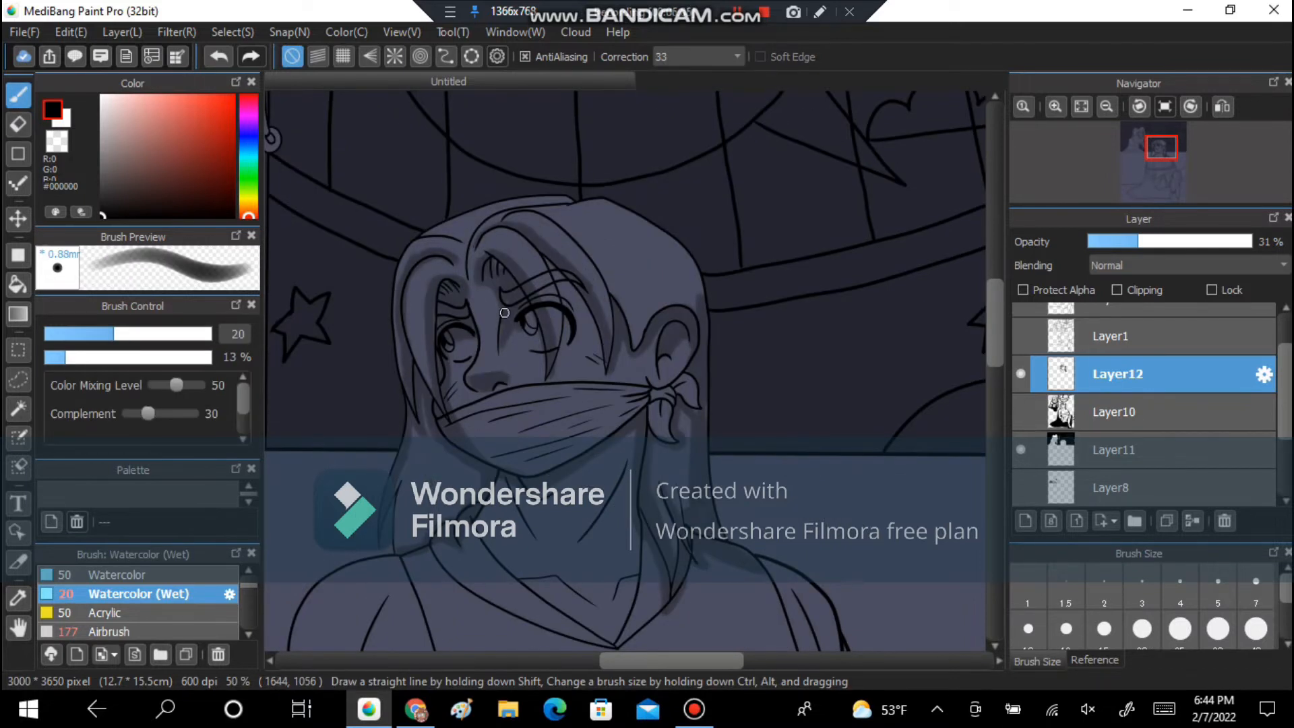
- Test blending modes on Layer12, then Magic-Wand the large canvas region to shade
{"action": "left_click", "coordinate": [1185, 265]}
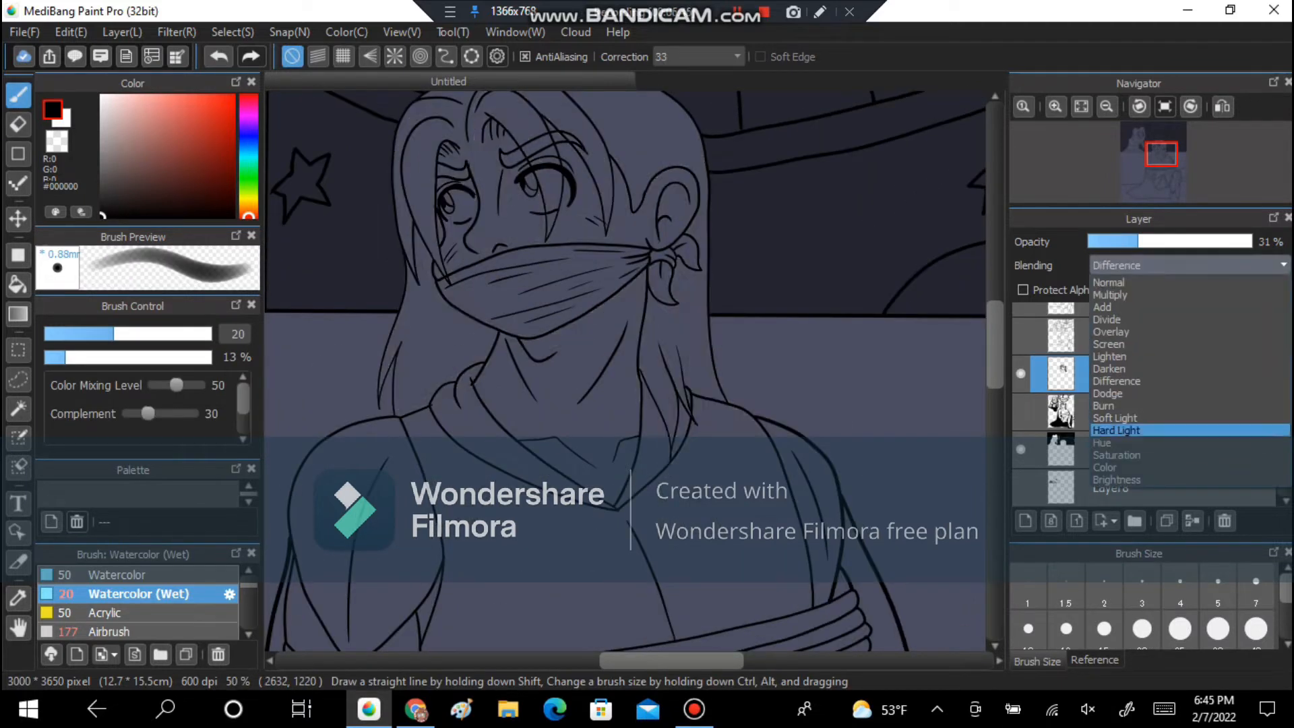
{"action": "left_click", "coordinate": [1108, 282]}
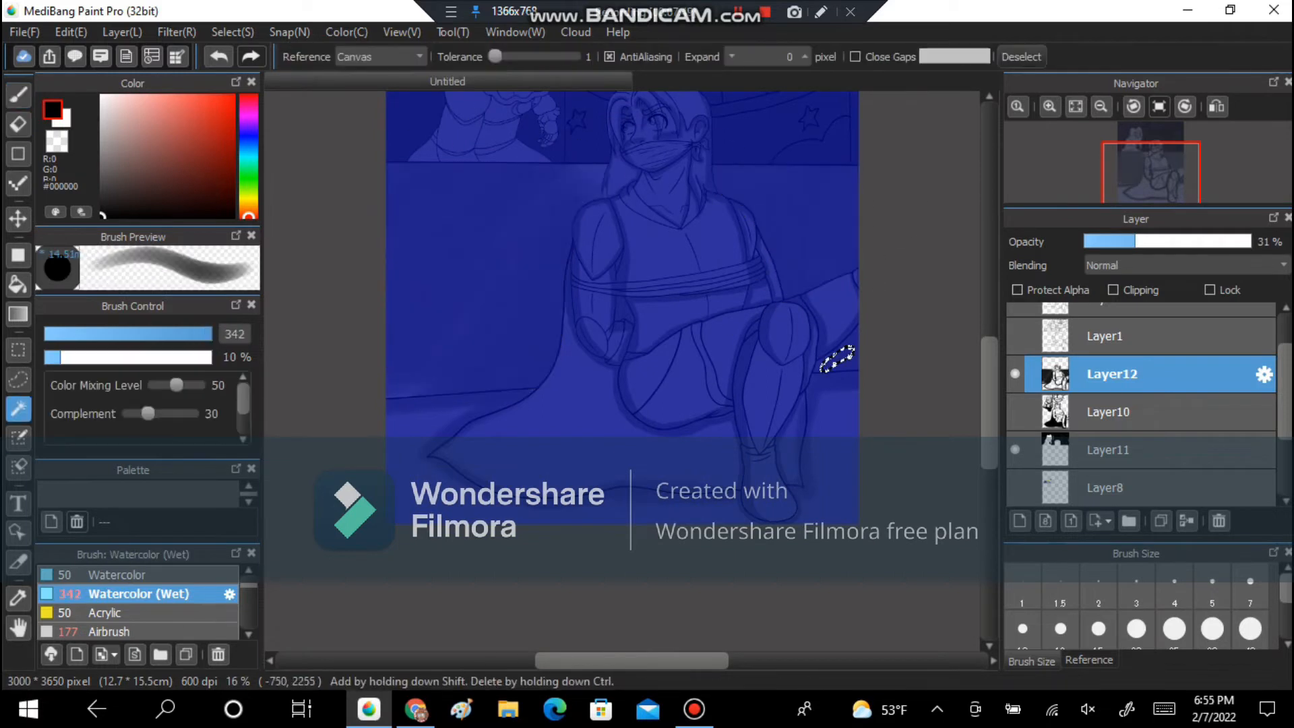
- Paint broad Watercolor (Wet) shadows across the scene and re-enable the colour layers
{"action": "left_click", "coordinate": [17, 124]}
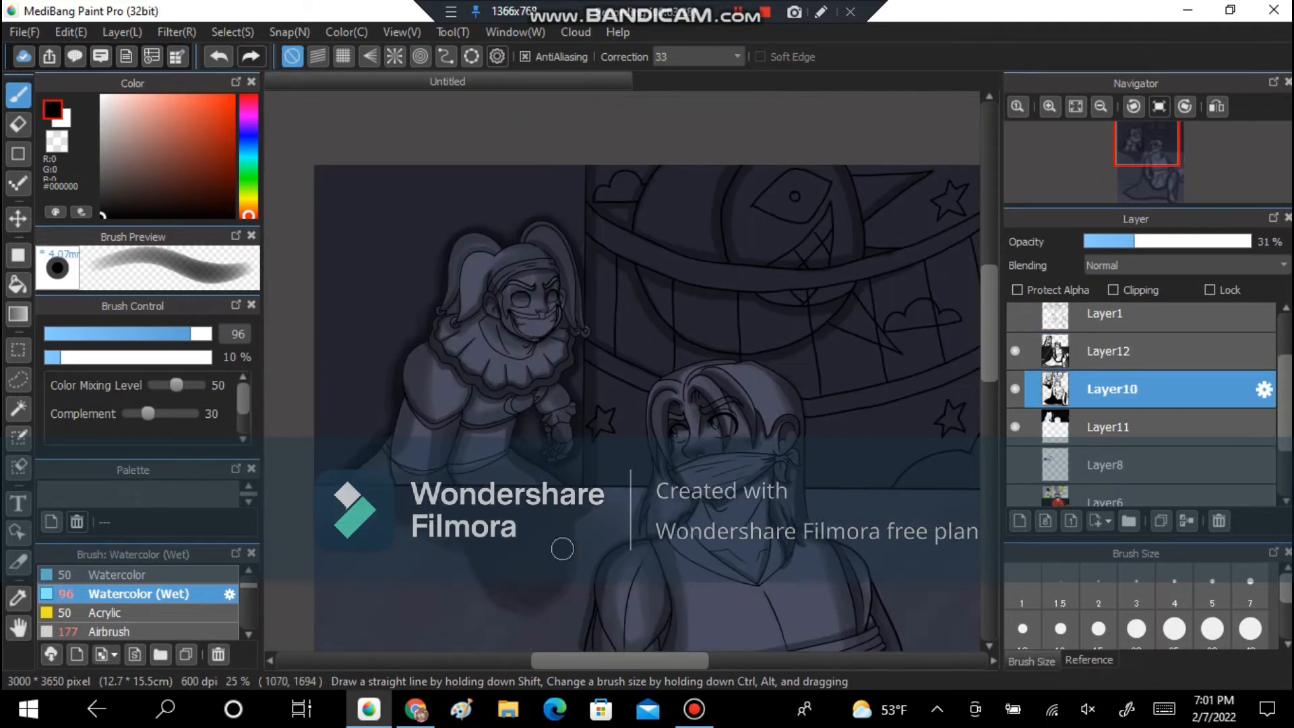
{"action": "left_click", "coordinate": [1111, 350]}
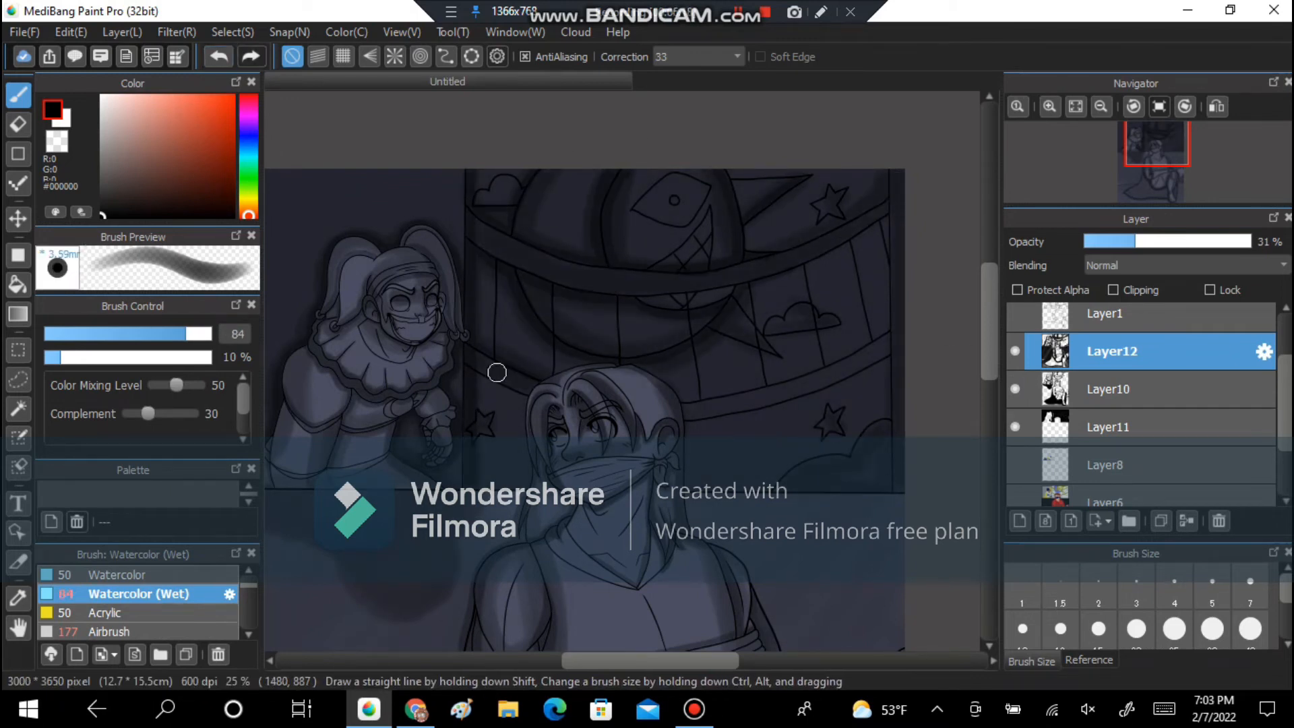
{"action": "scroll", "scroll_direction": "down", "scroll_amount": 3}
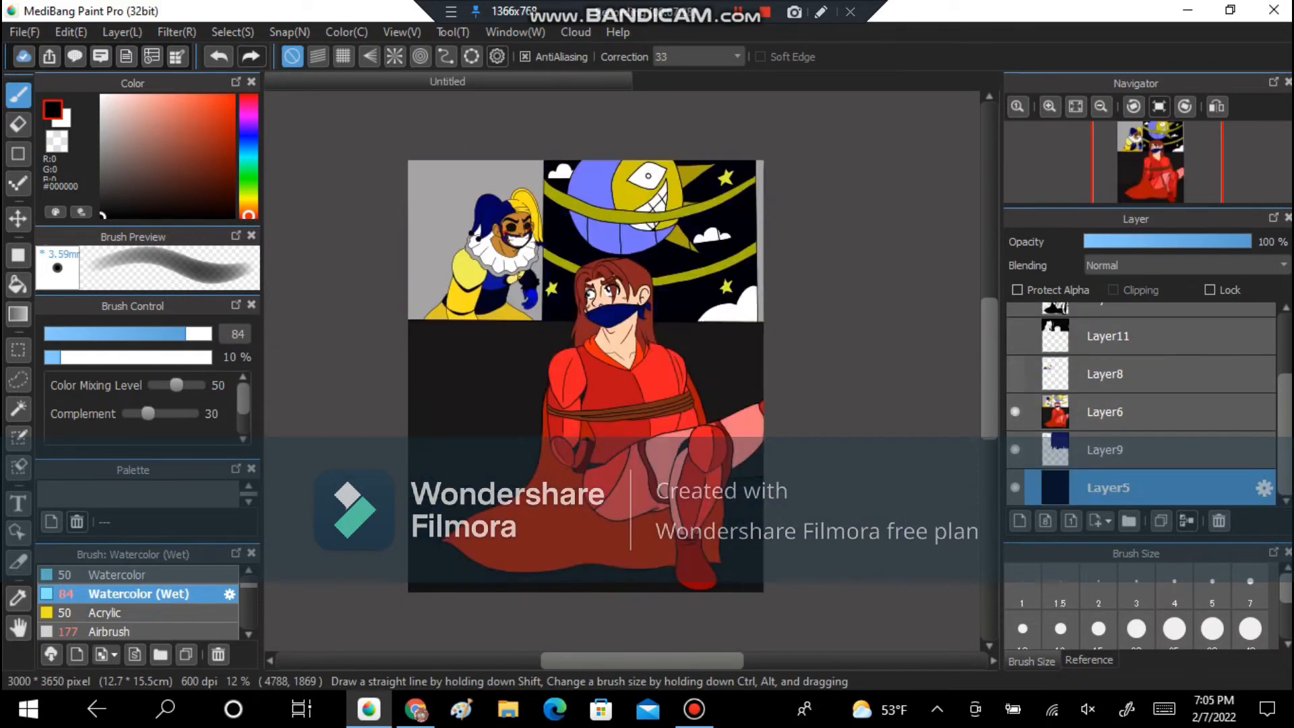
- Shade the jester's yellow leg blue and add black-filled Layer13 plus Layer14 for airbrushing
{"action": "left_click", "coordinate": [17, 284]}
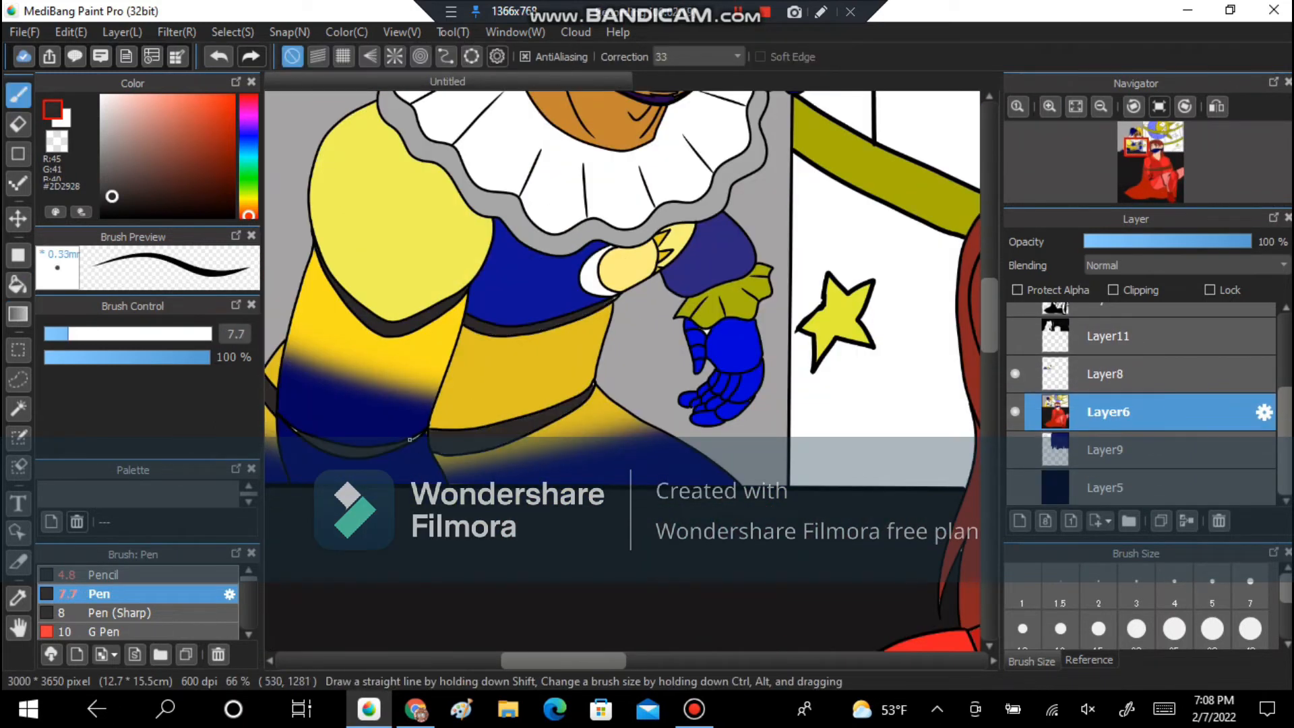
{"action": "left_click", "coordinate": [17, 285]}
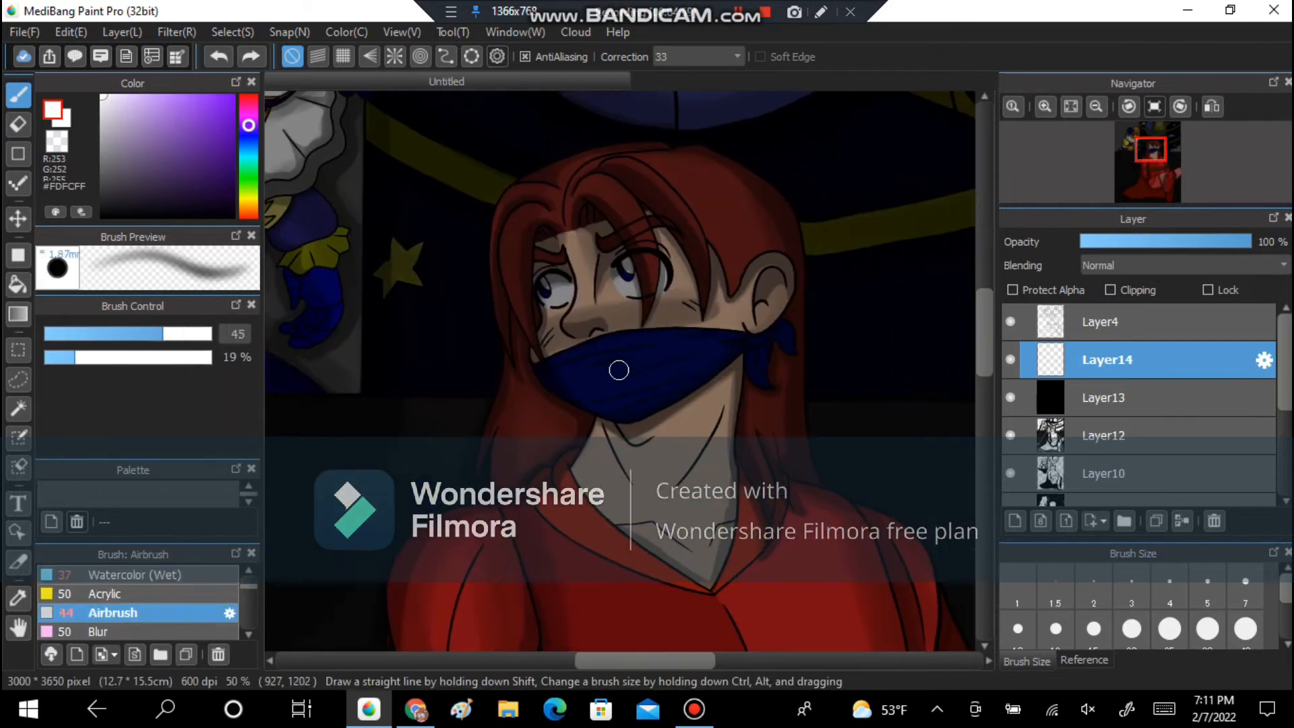
- Airbrush white glow on the moon's eye and man's face at 53% opacity, then erase excess glow around the jester
{"action": "left_click", "coordinate": [136, 575]}
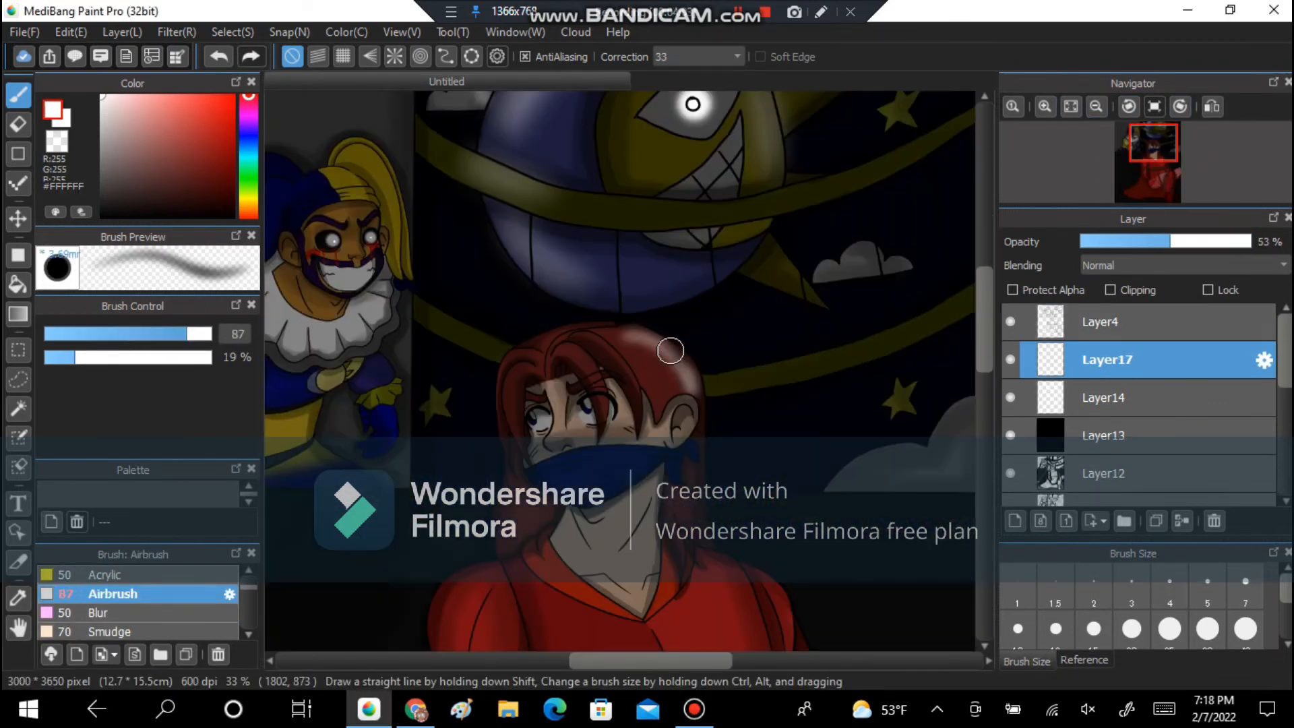
{"action": "scroll", "scroll_direction": "down", "scroll_amount": 3}
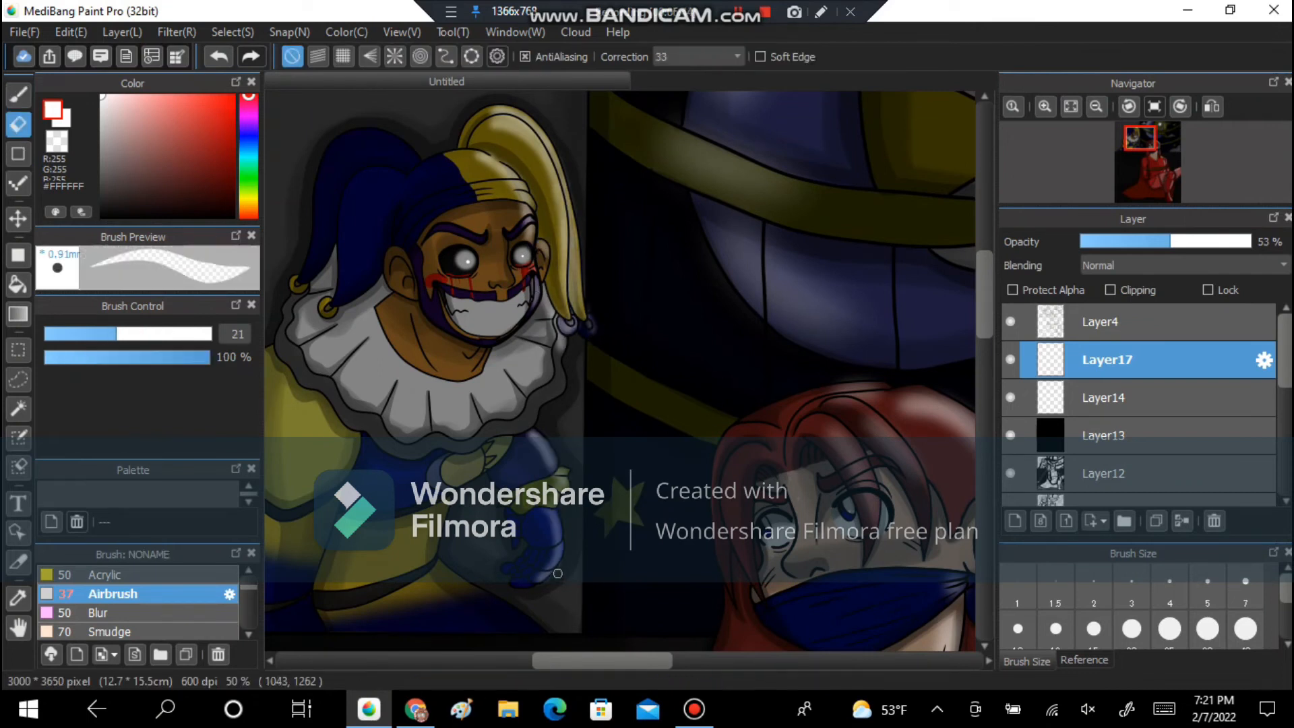
{"action": "left_click", "coordinate": [1097, 106]}
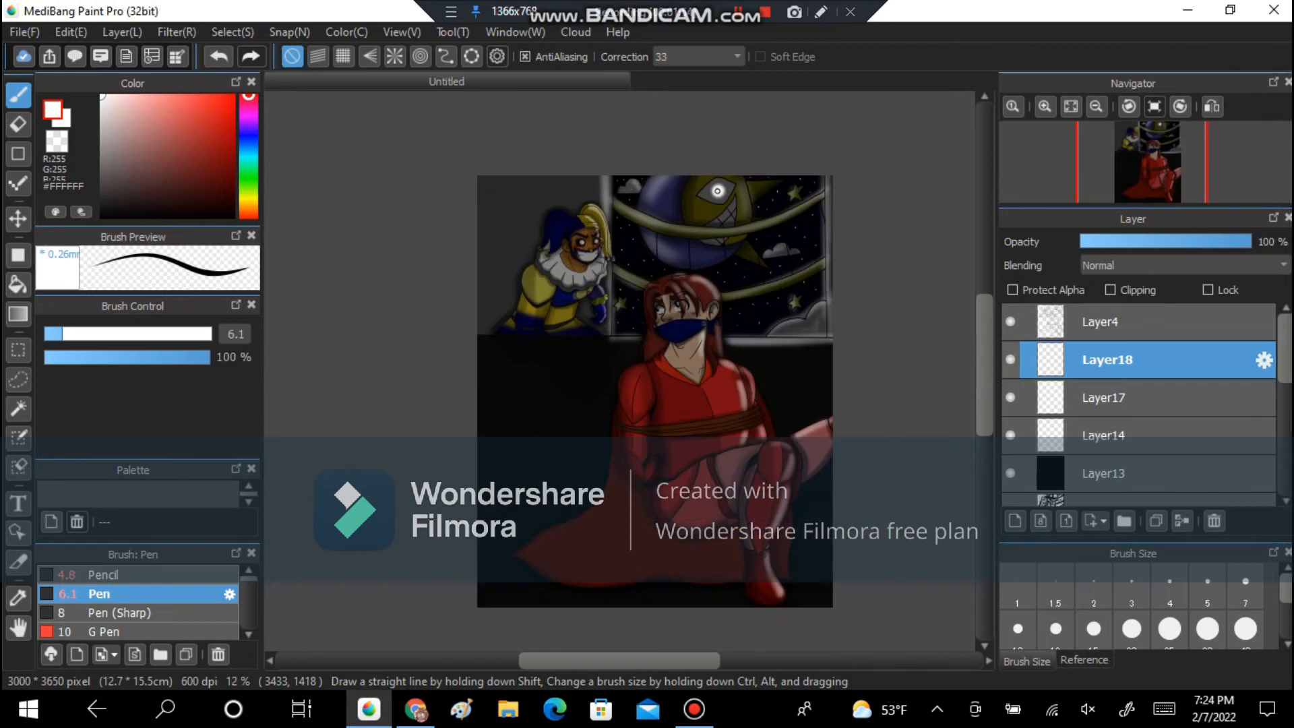
- Select the dark overlay Layer13 and lower its opacity to 68% so the night scene shows through
{"action": "left_click", "coordinate": [1106, 474]}
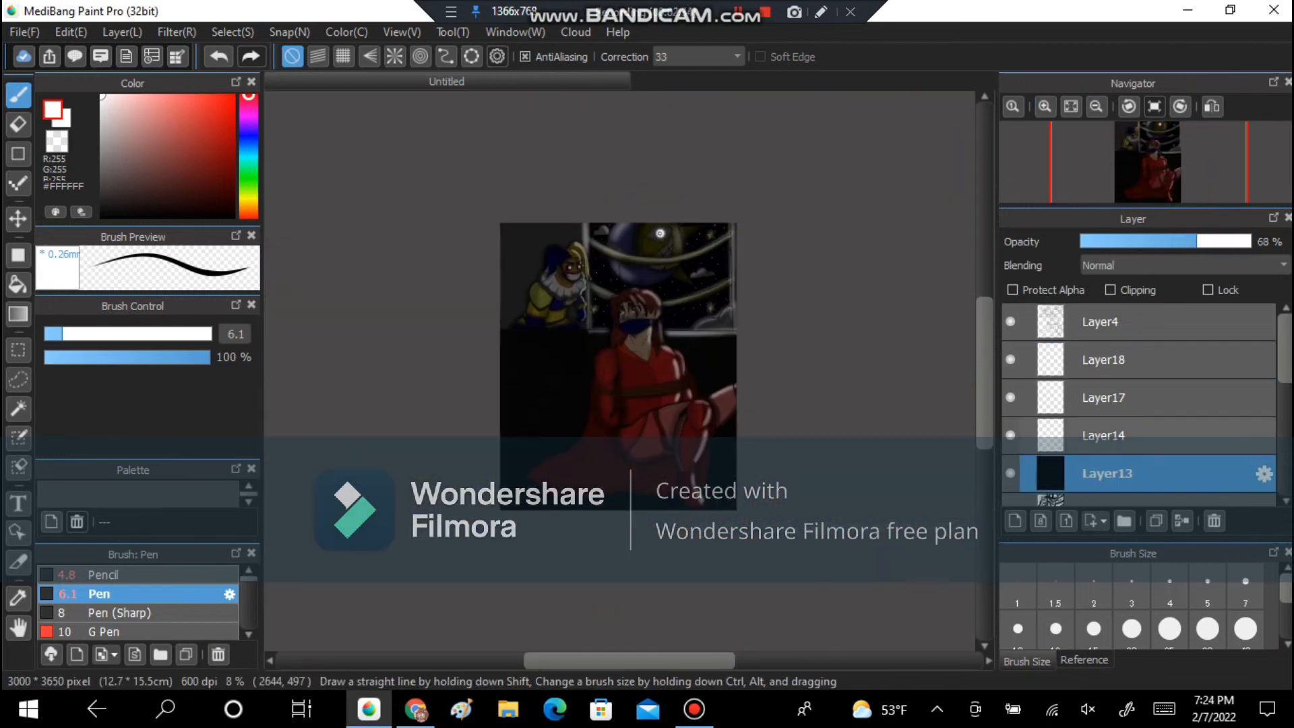
{"action": "left_click", "coordinate": [18, 314]}
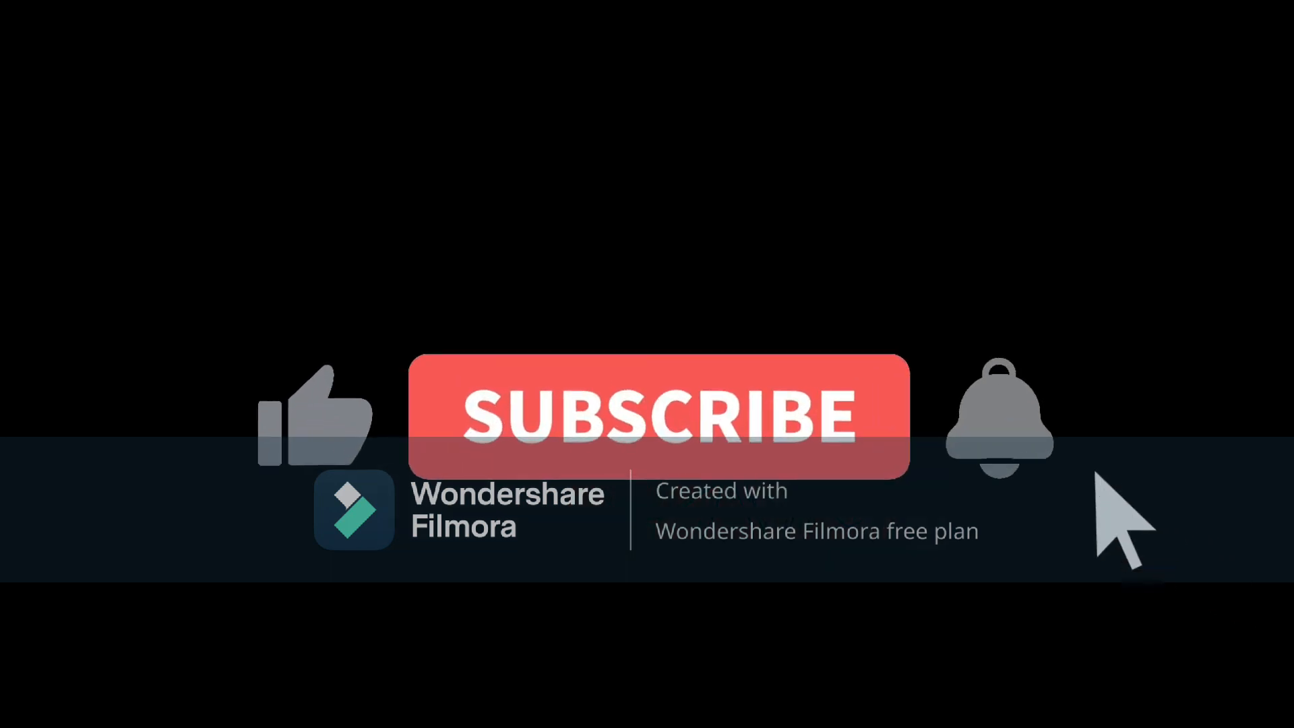
{"action": "left_click", "coordinate": [658, 415]}
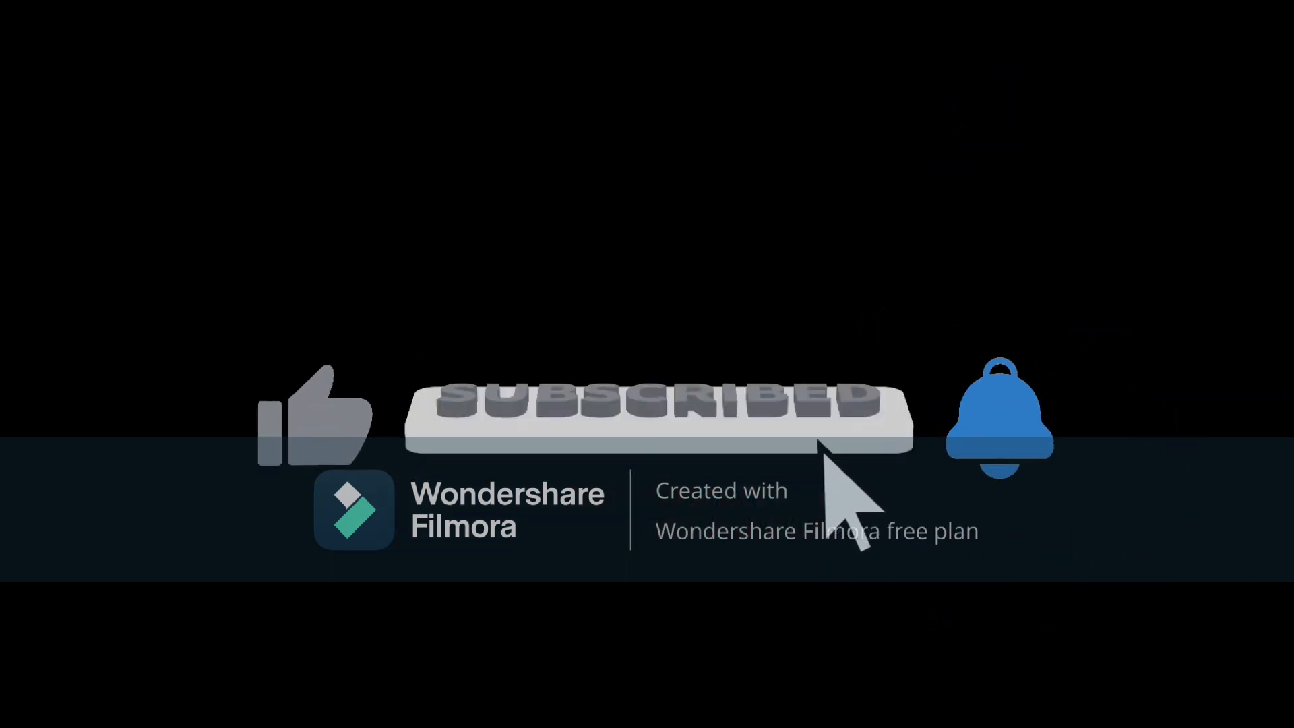